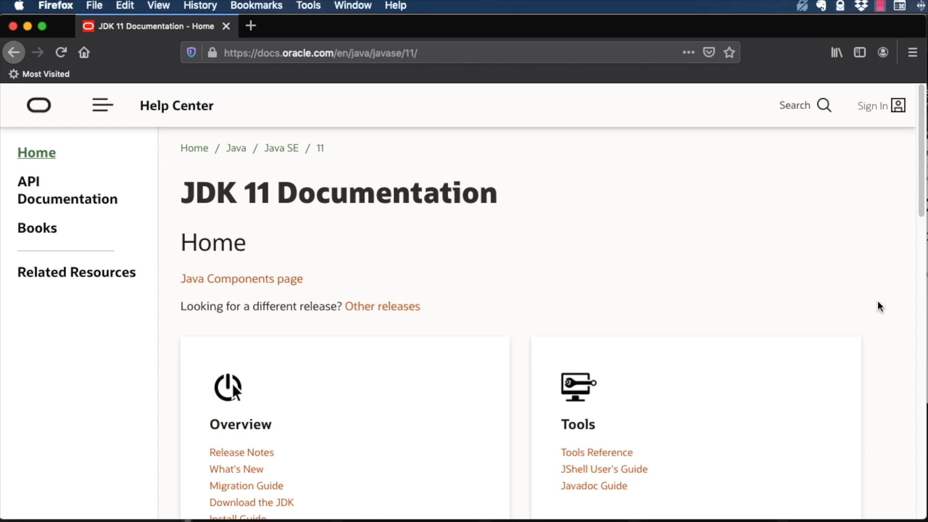
pyautogui.moveTo(668, 288)
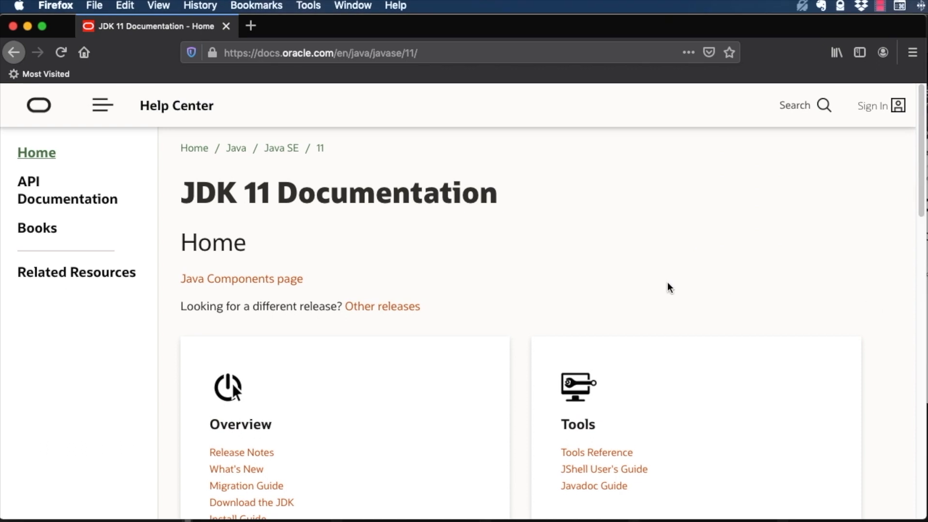
pyautogui.moveTo(633, 285)
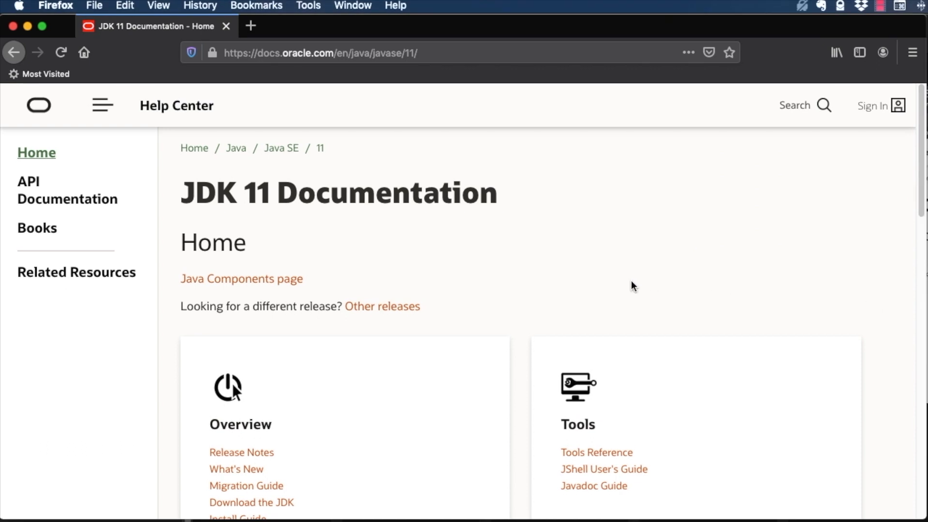
# - Scroll the JDK 11 documentation home page down to the Specifications section
pyautogui.scroll(-3)
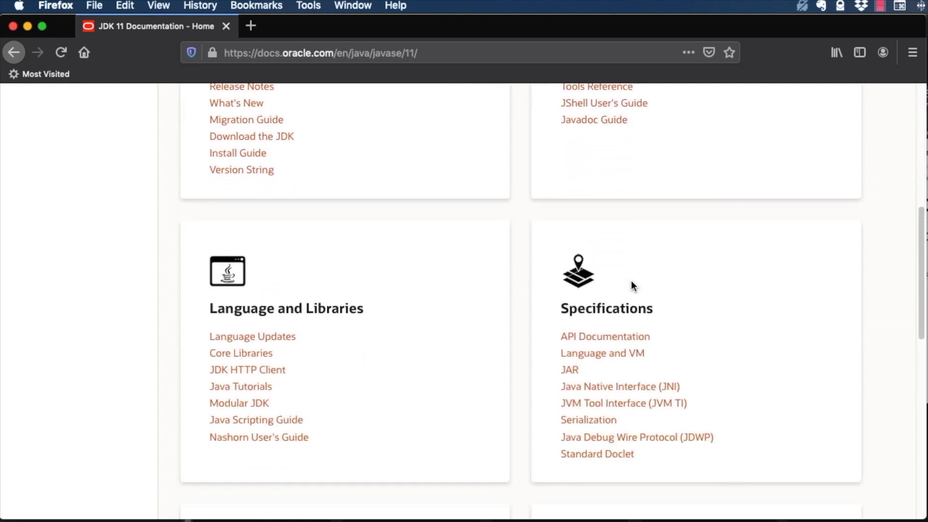
pyautogui.scroll(-3)
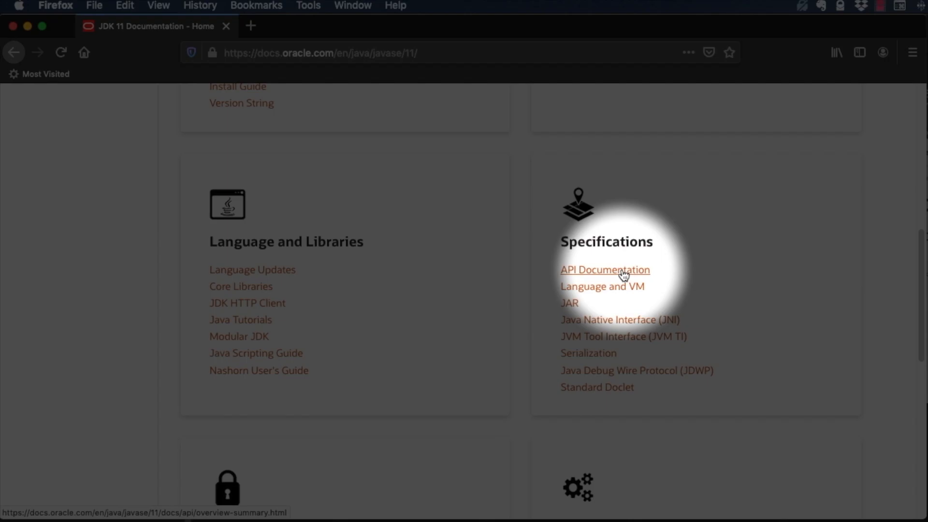
# - Open API Documentation under Specifications and scroll through the Java SE 11 module list
pyautogui.click(604, 269)
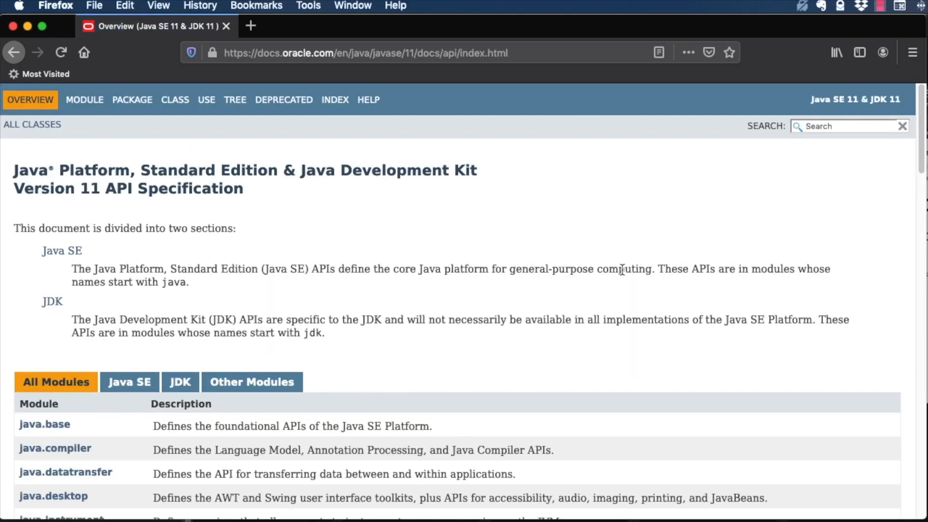
pyautogui.scroll(-3)
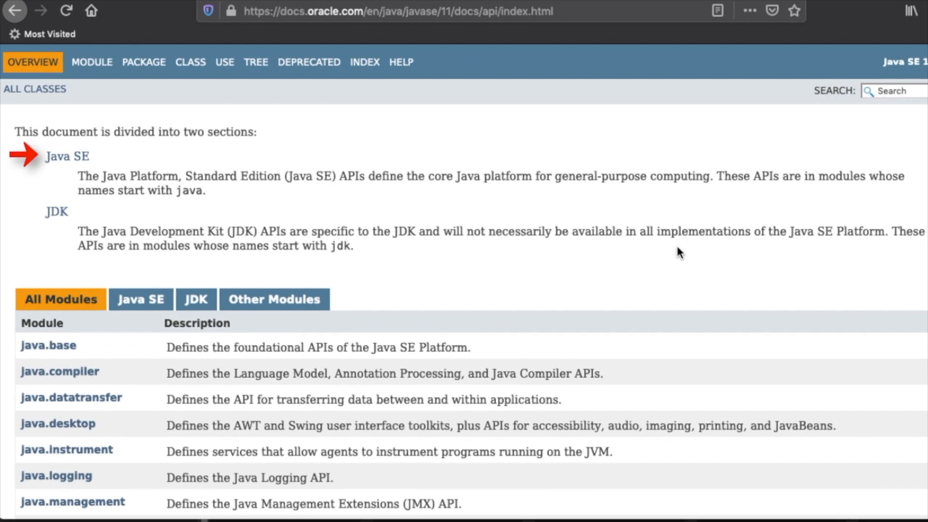
pyautogui.moveTo(66, 156)
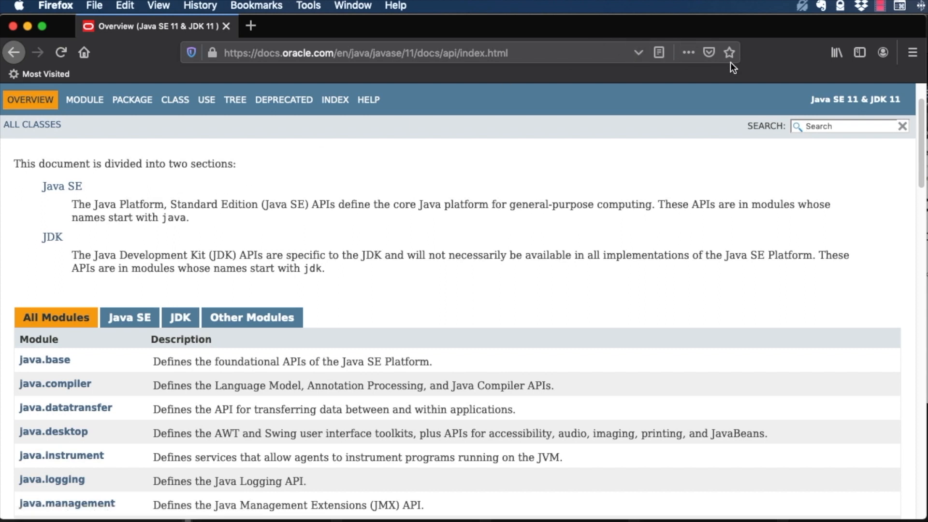
pyautogui.moveTo(730, 52)
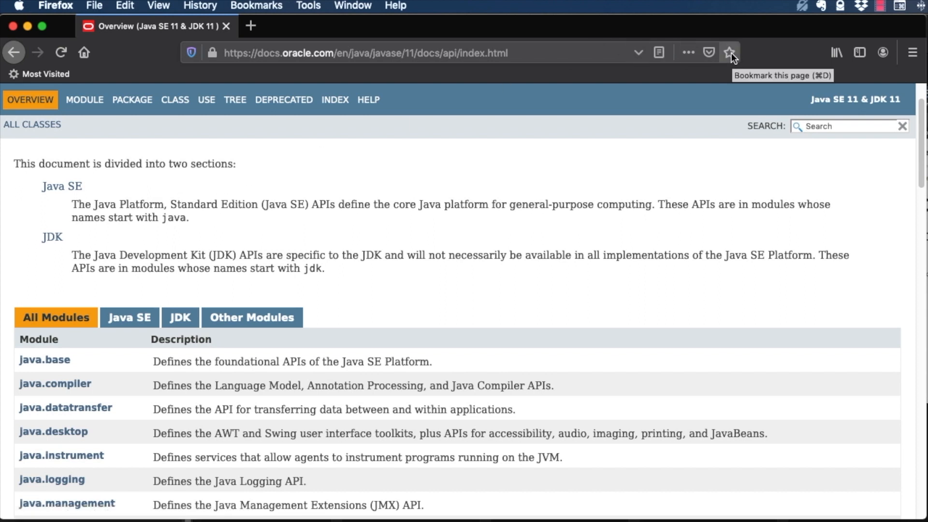
# - Bookmark the API overview page into the Bookmarks Toolbar folder
pyautogui.click(730, 52)
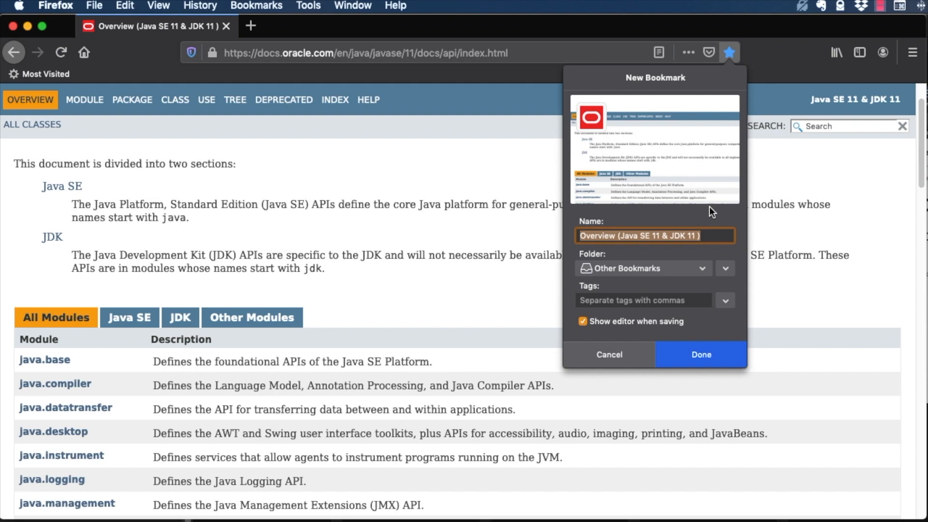
pyautogui.click(723, 268)
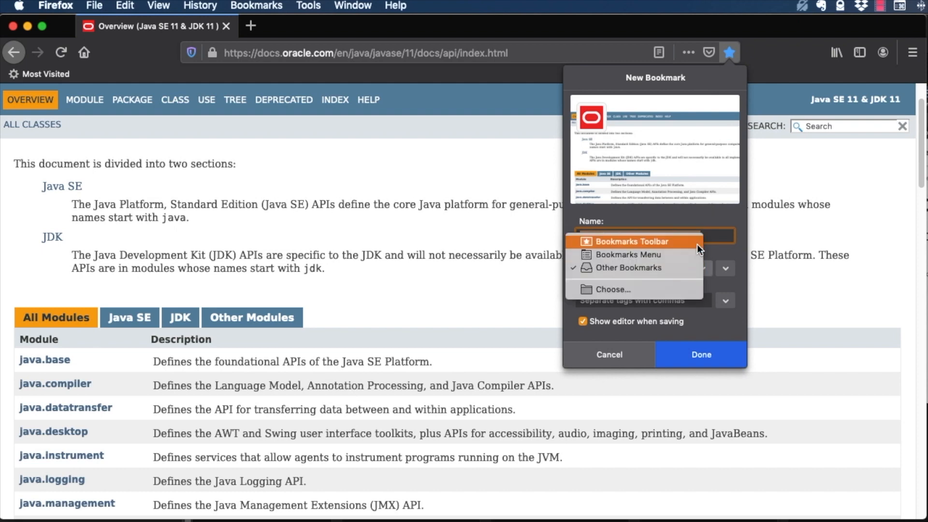
pyautogui.click(701, 354)
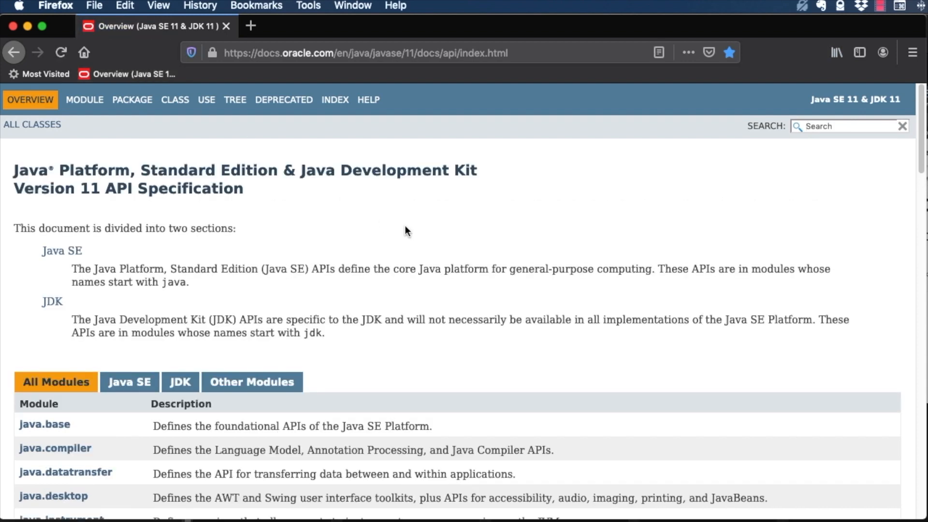
# - Open the java.base module summary from the module table
pyautogui.scroll(-3)
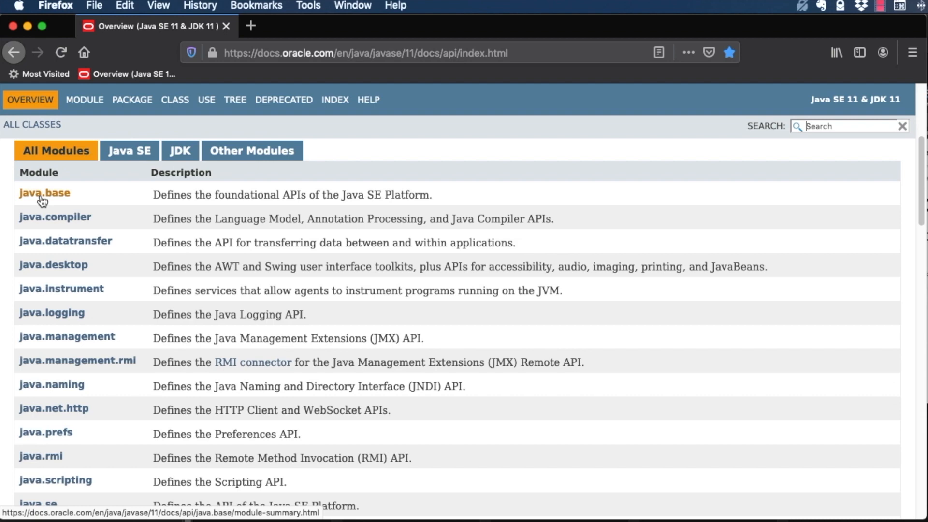
pyautogui.click(44, 193)
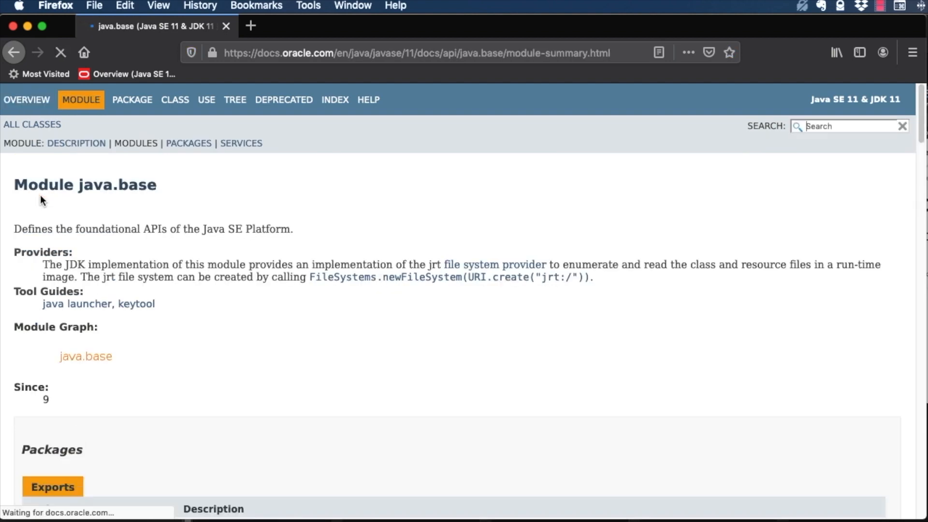
pyautogui.scroll(-3)
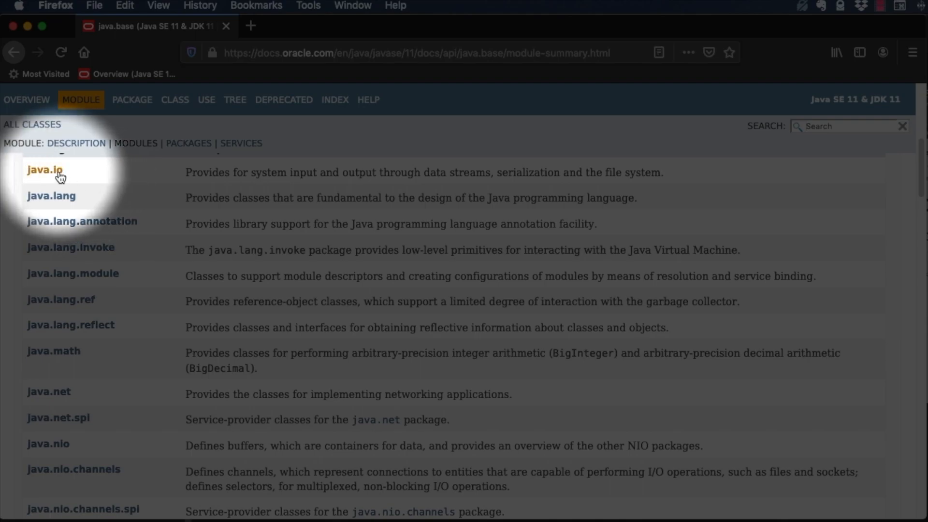
# - Open the java.io package summary and scroll through its contents
pyautogui.click(44, 170)
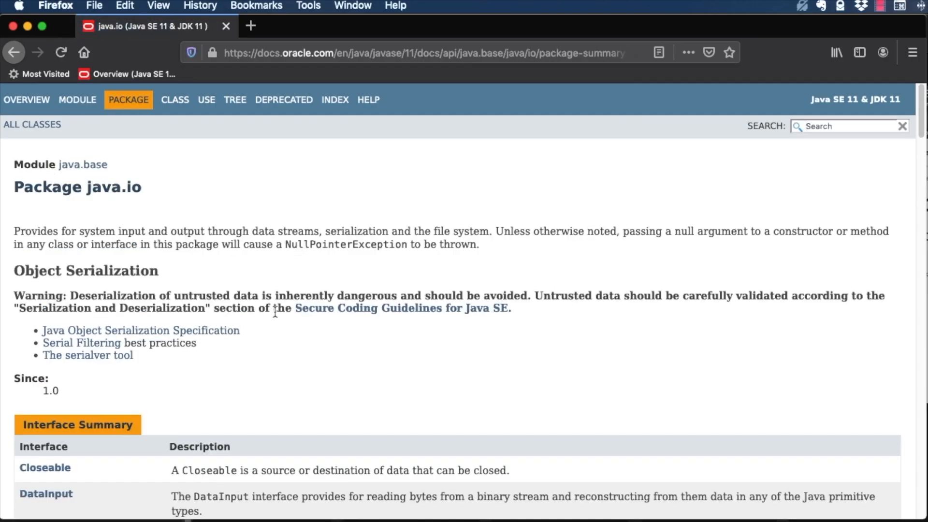
pyautogui.scroll(-3)
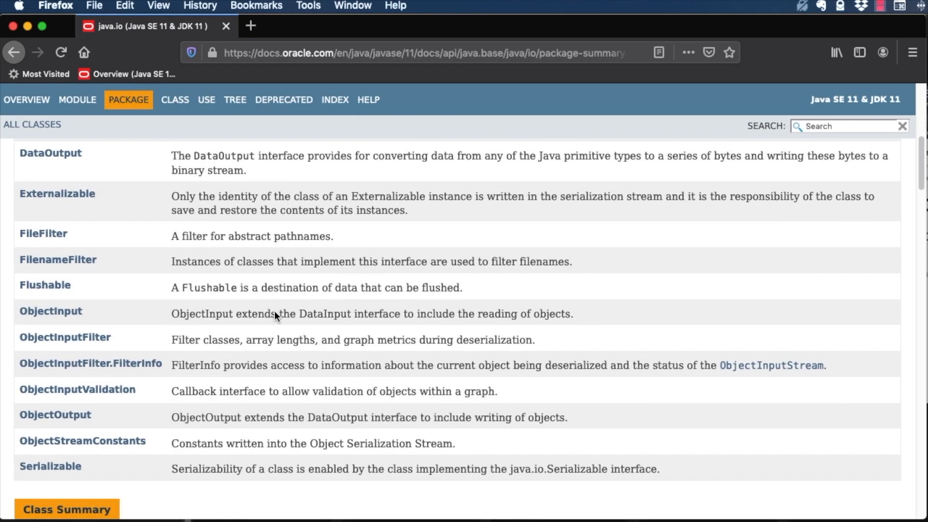
pyautogui.scroll(-3)
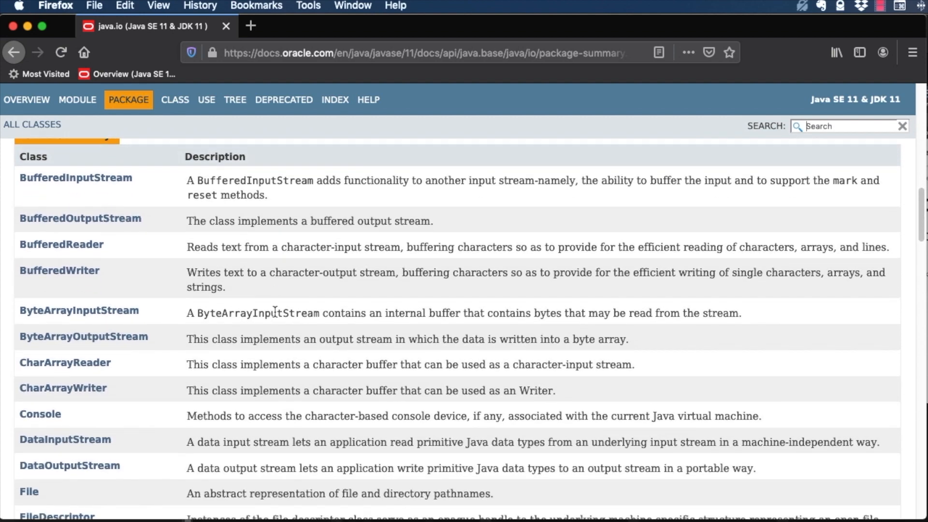
pyautogui.scroll(-3)
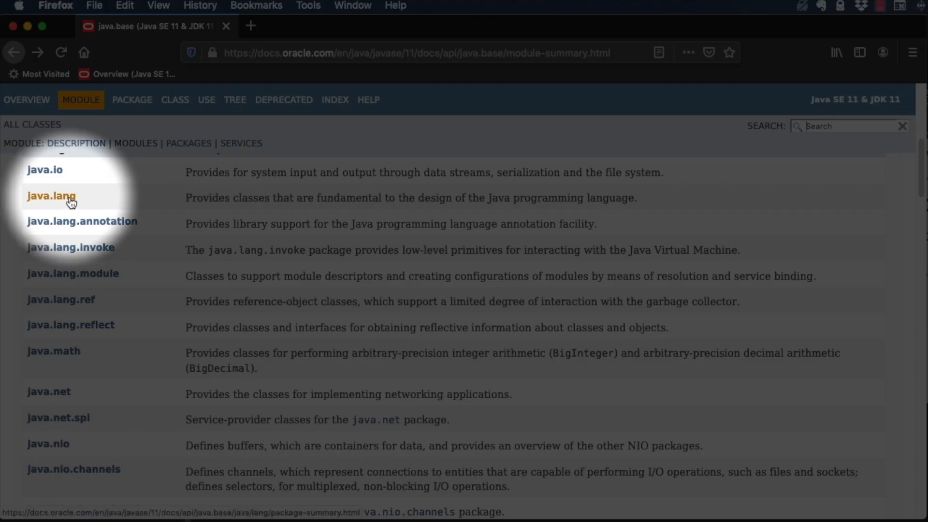
pyautogui.click(50, 195)
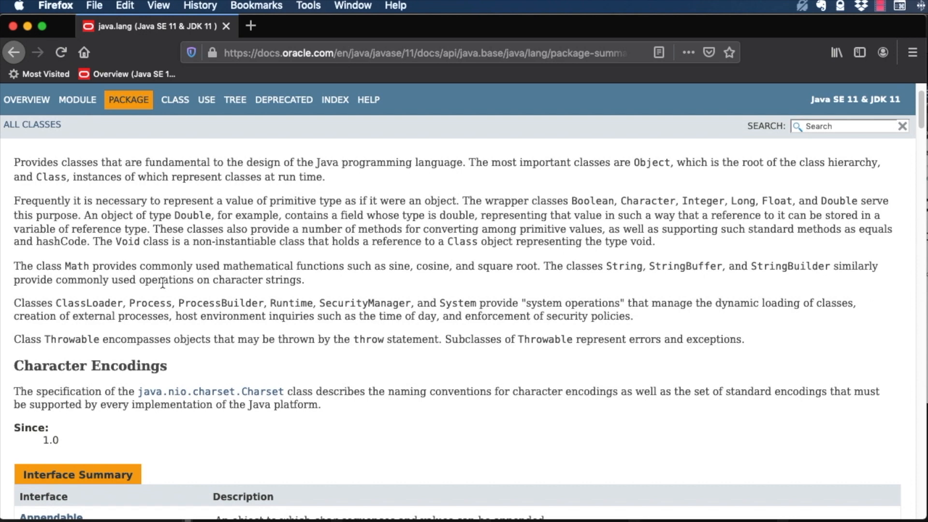
pyautogui.scroll(-3)
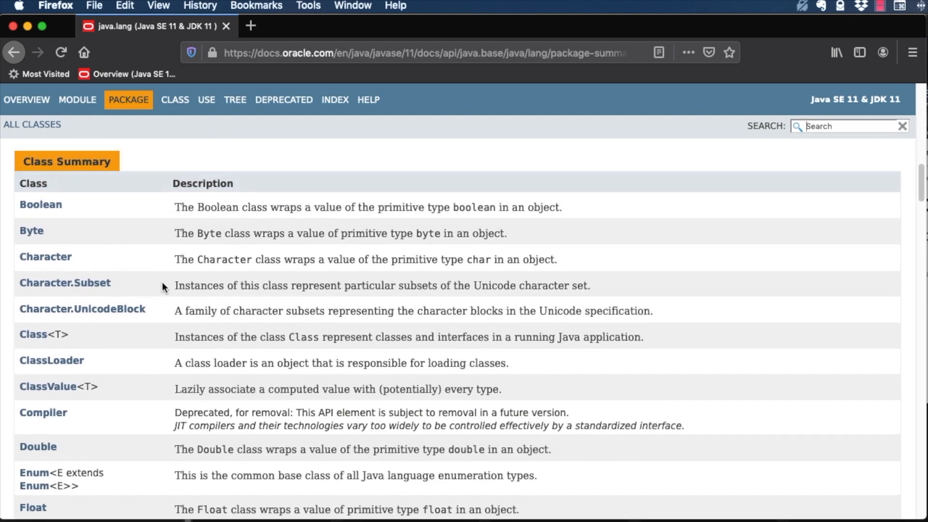
pyautogui.scroll(-3)
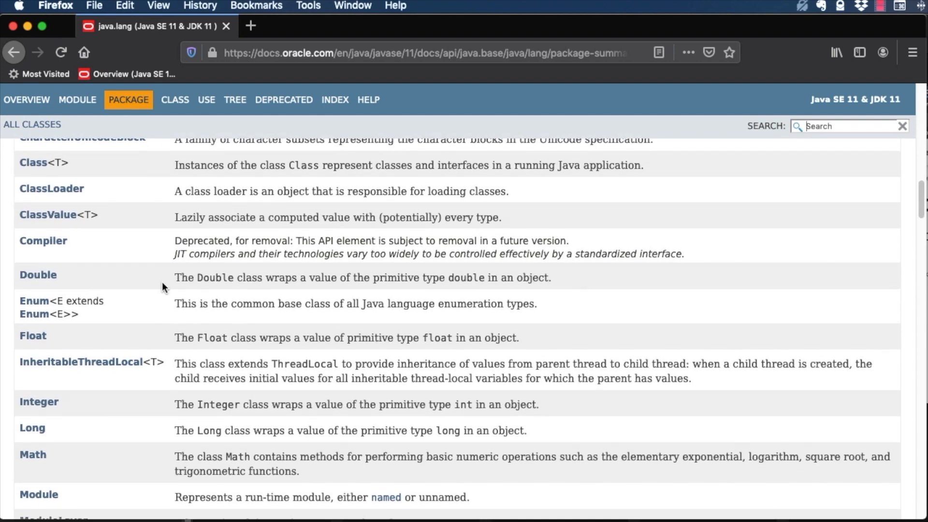
pyautogui.scroll(-3)
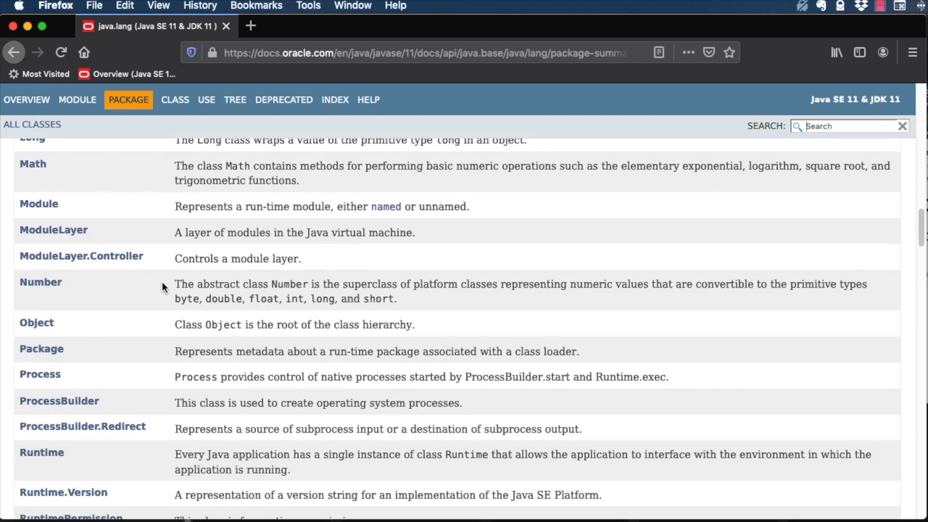
pyautogui.scroll(-3)
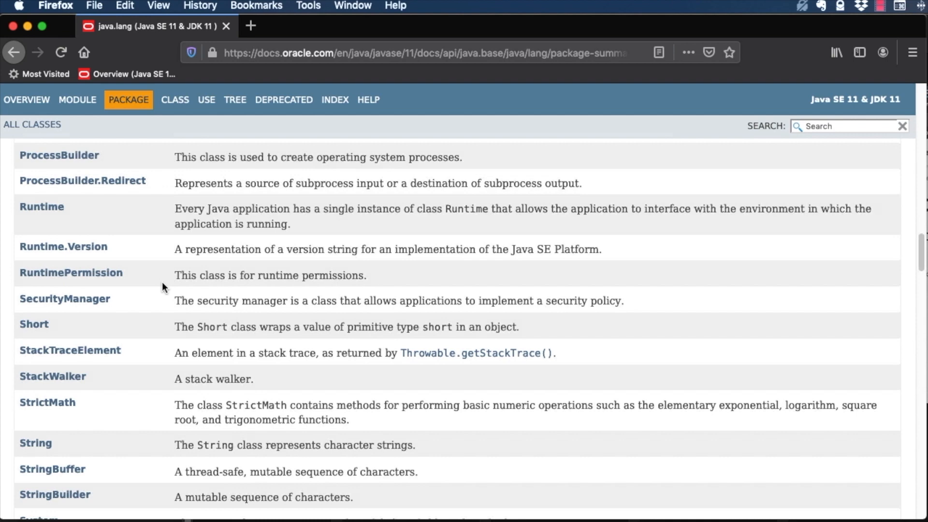
pyautogui.scroll(-3)
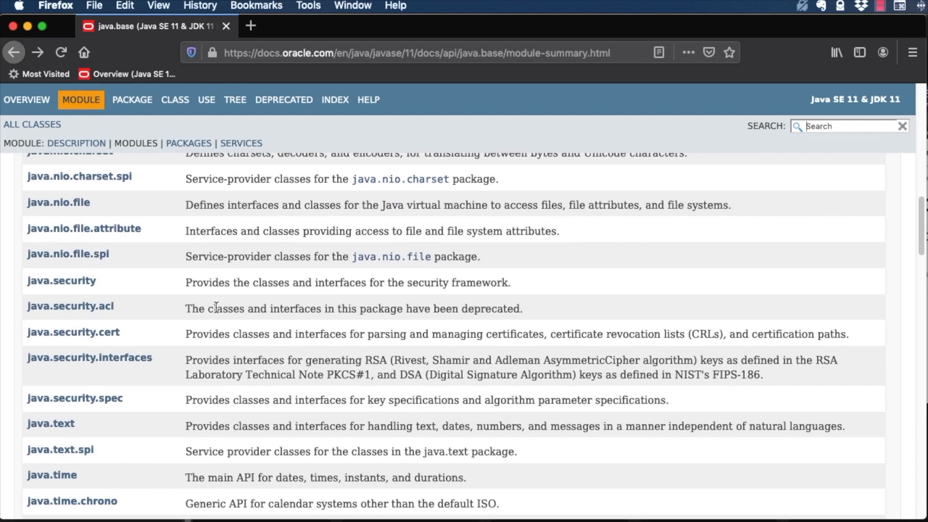
# - Browse the java.time package summary, then go back twice to the overview
pyautogui.click(52, 475)
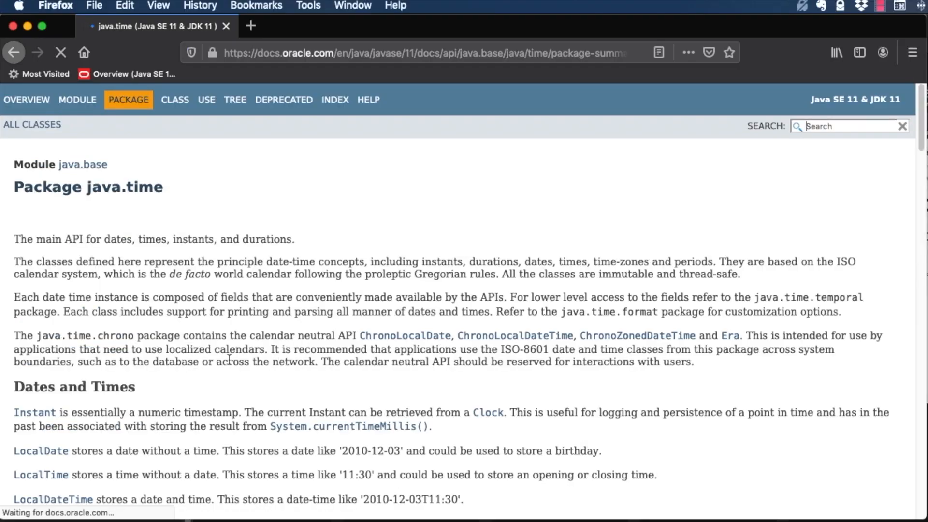
pyautogui.scroll(-3)
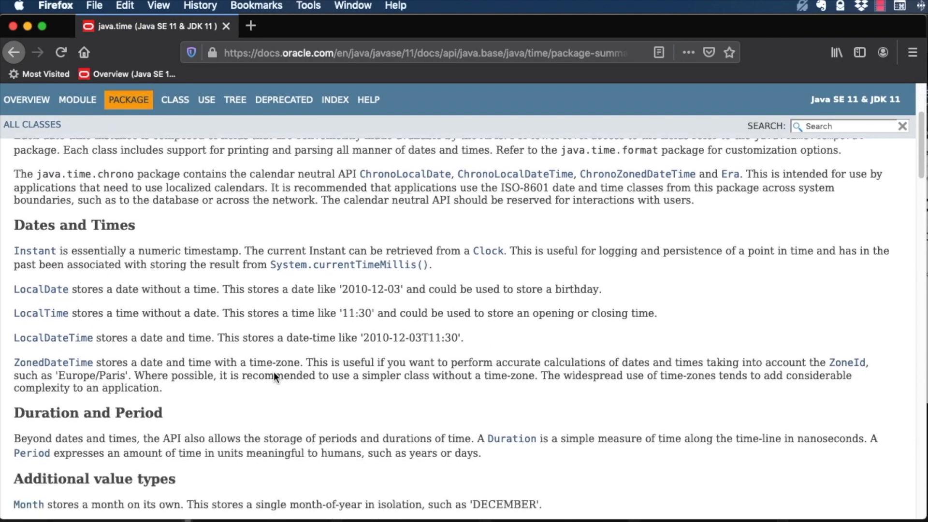
pyautogui.scroll(-3)
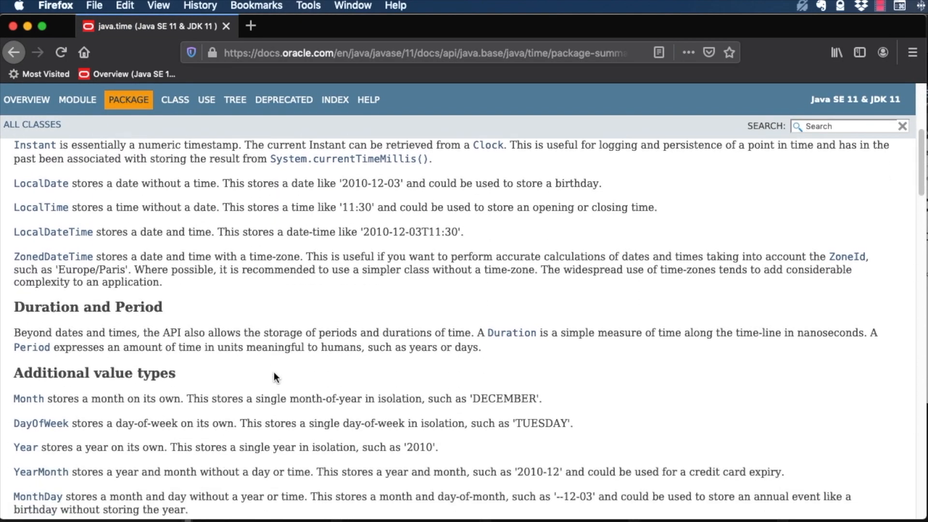
pyautogui.scroll(-3)
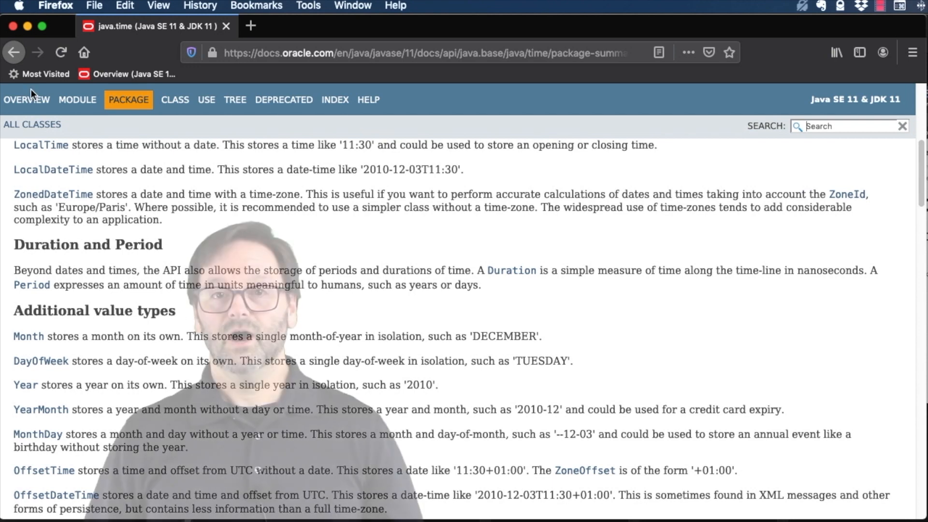
pyautogui.click(14, 53)
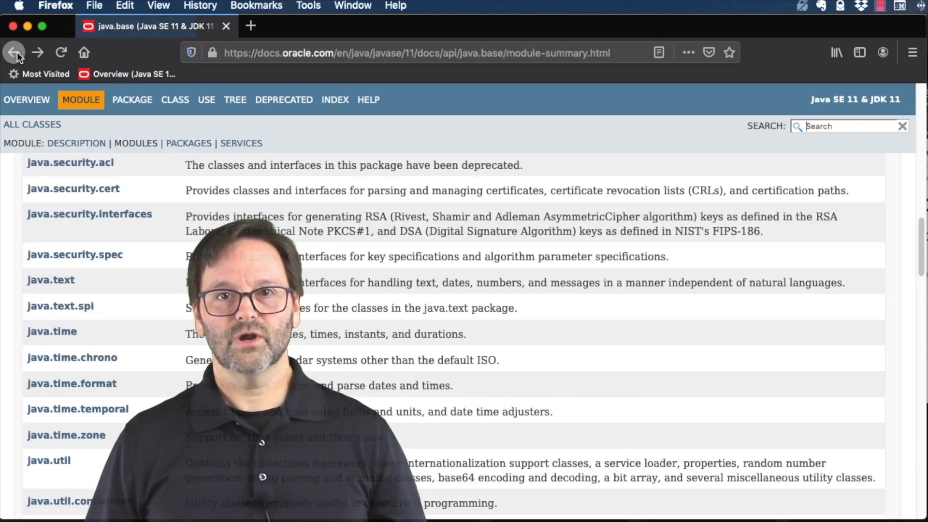
pyautogui.click(14, 52)
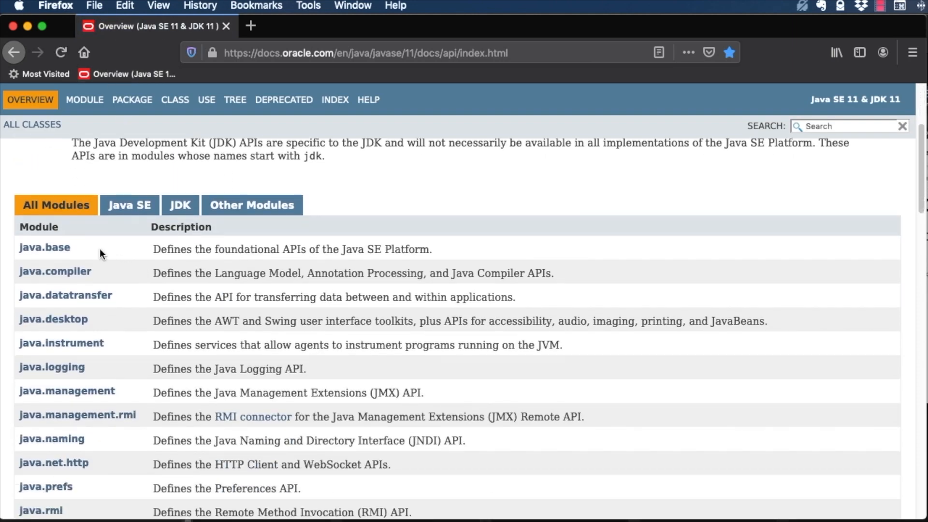
# - From java.base, open java.lang and scroll through its class, enum and exception summaries
pyautogui.click(44, 247)
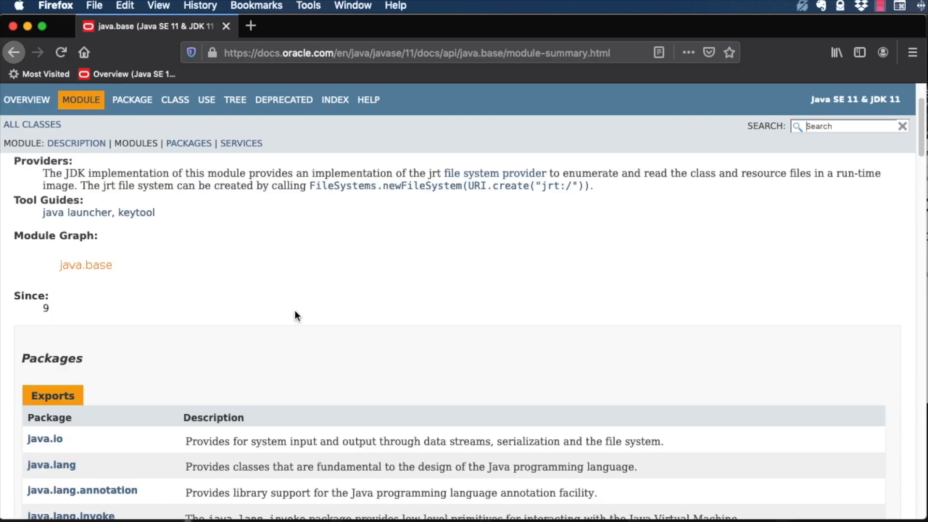
pyautogui.moveTo(52, 465)
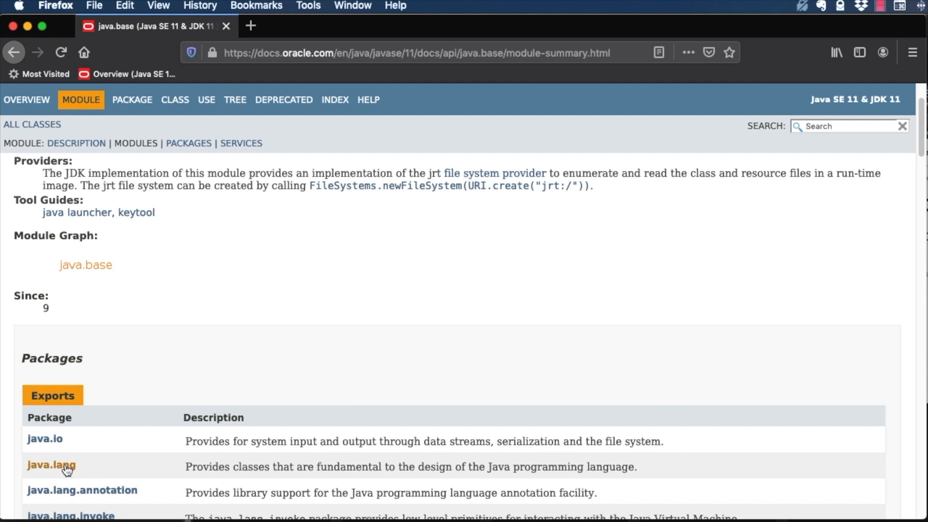
pyautogui.click(52, 465)
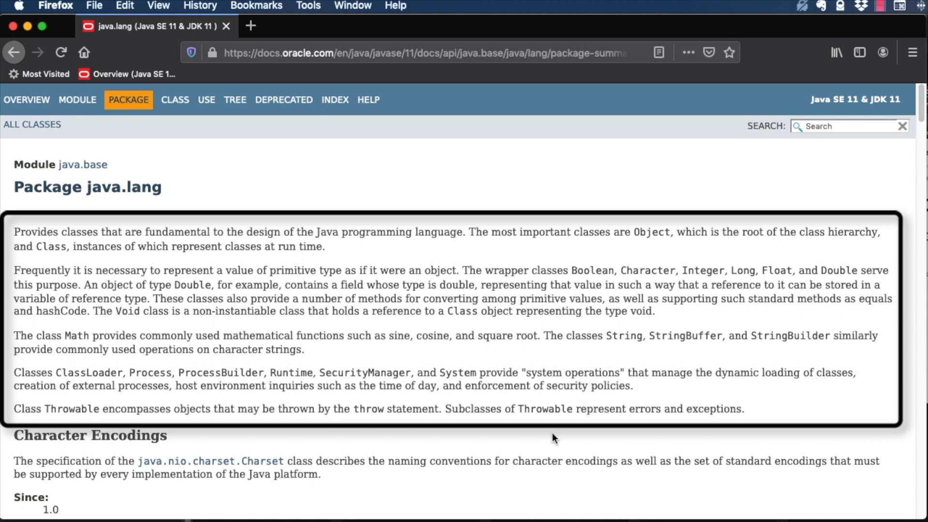
pyautogui.scroll(-3)
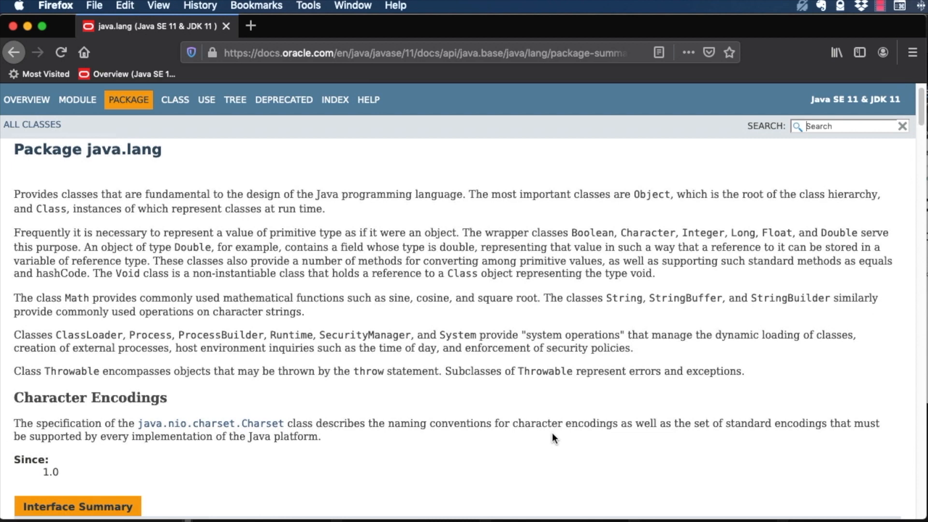
pyautogui.scroll(-3)
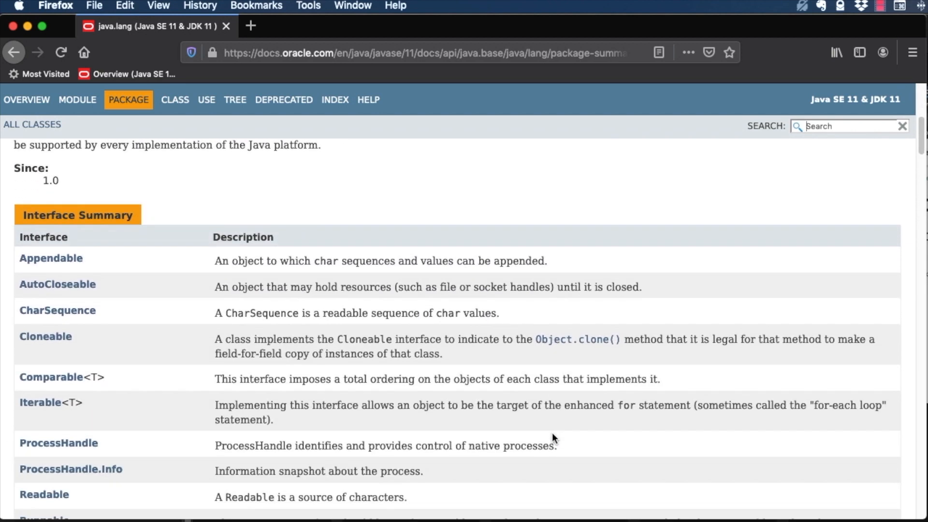
pyautogui.scroll(-3)
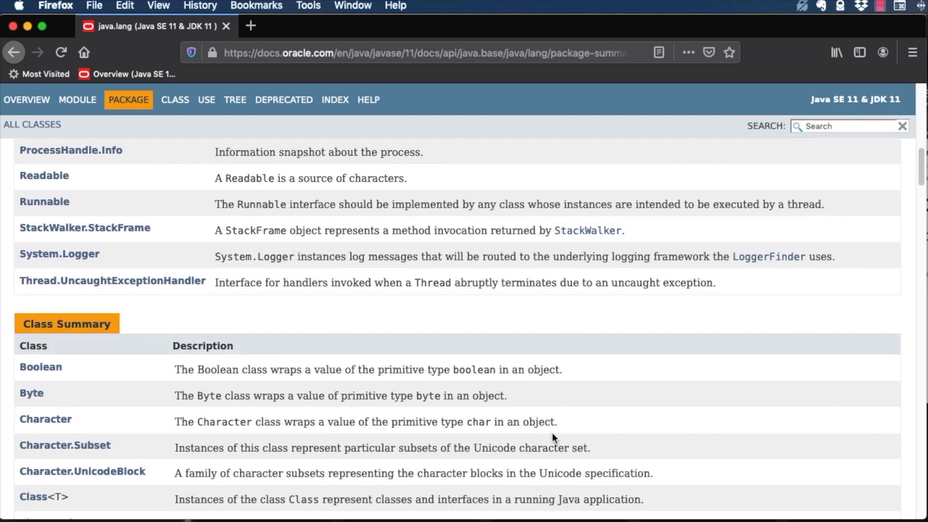
pyautogui.scroll(-3)
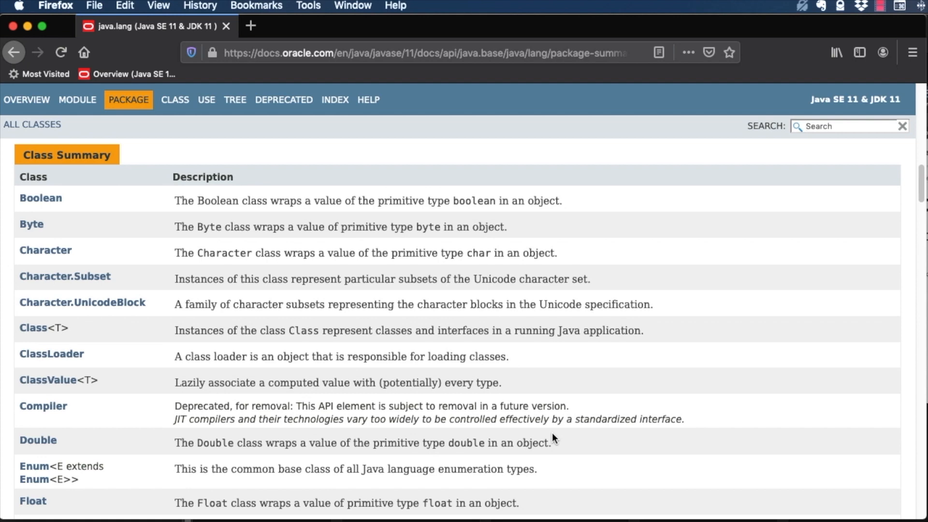
pyautogui.scroll(-3)
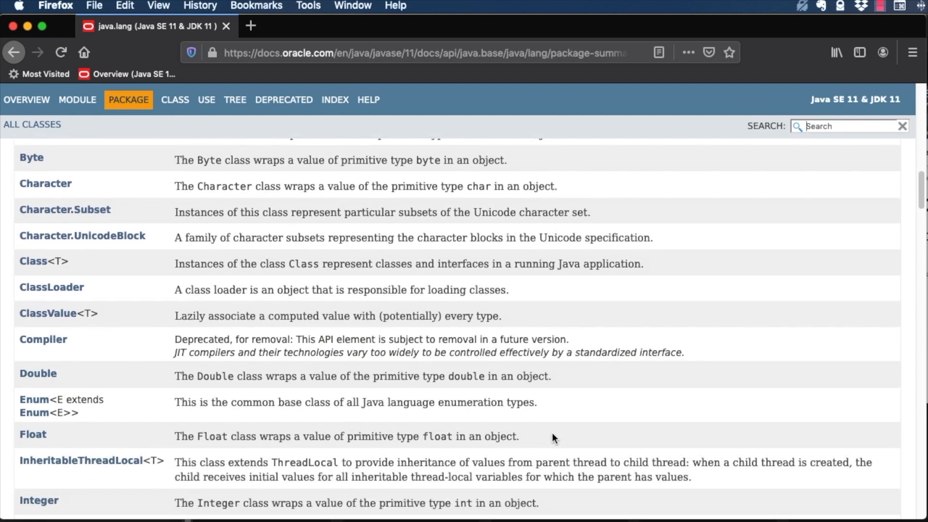
pyautogui.scroll(-3)
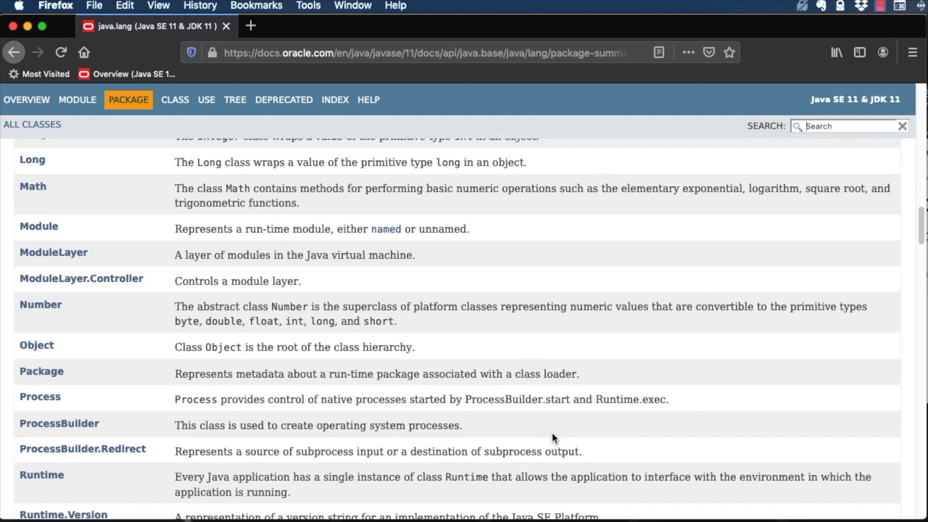
pyautogui.scroll(-3)
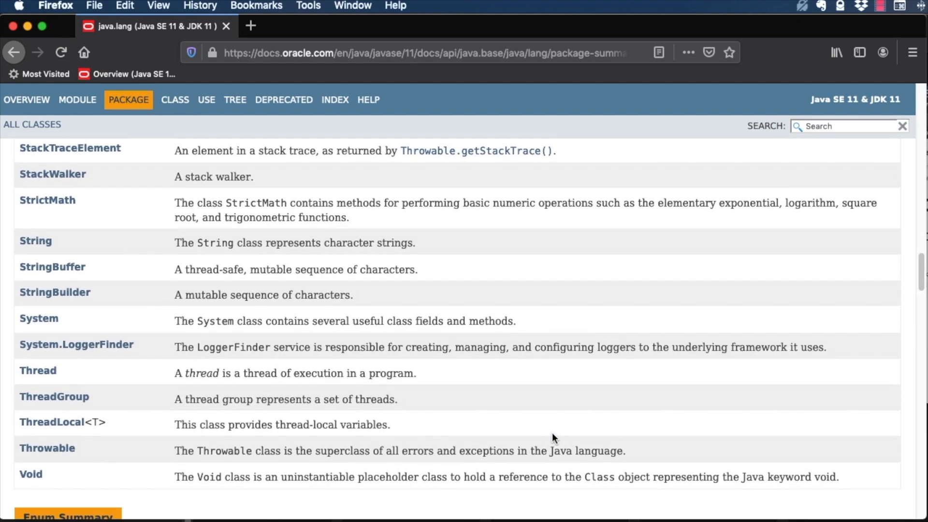
pyautogui.scroll(-3)
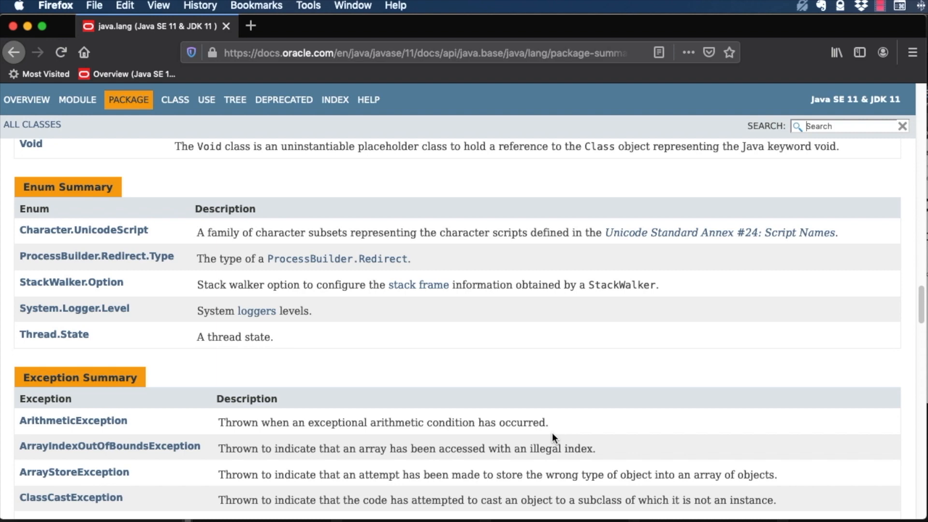
pyautogui.scroll(-3)
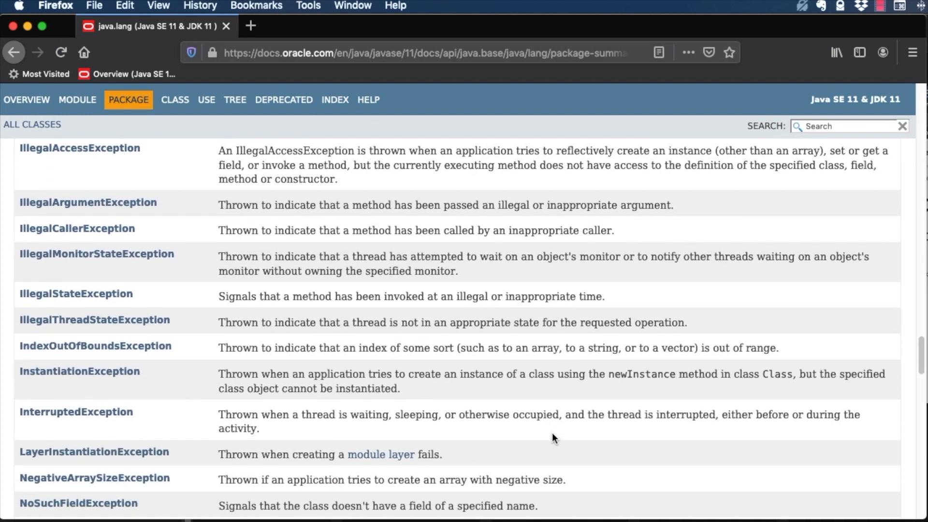
pyautogui.scroll(-3)
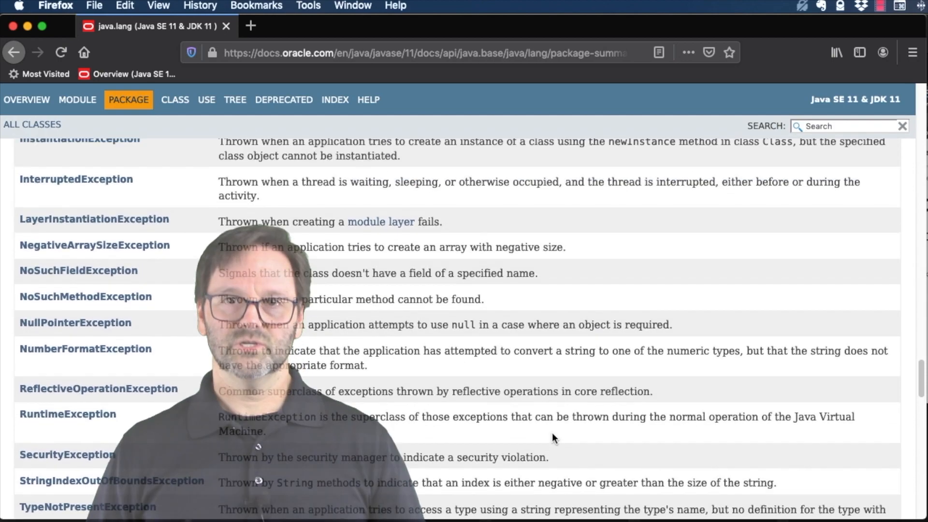
pyautogui.scroll(-3)
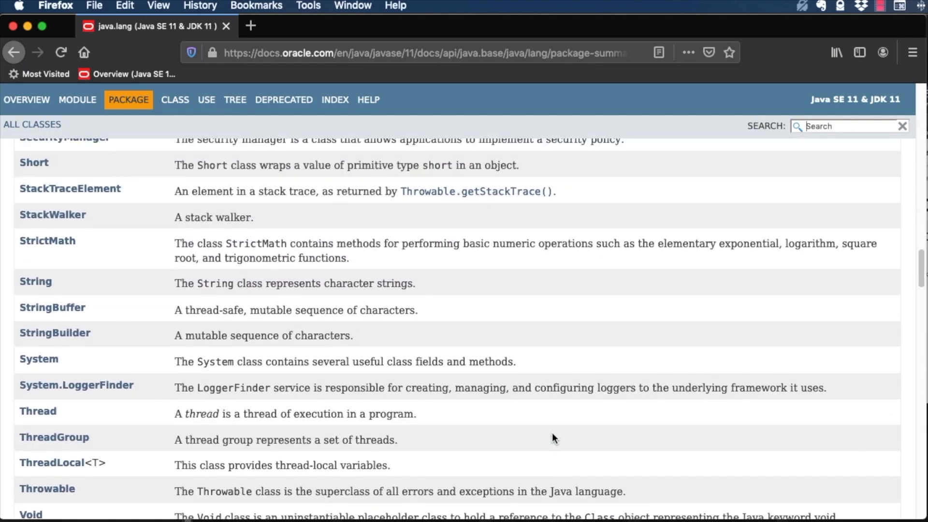
pyautogui.moveTo(34, 281)
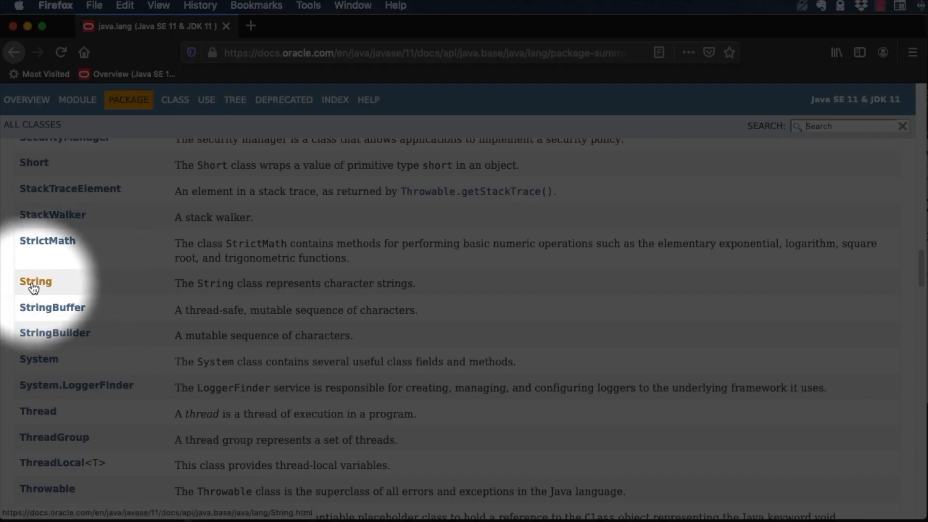
# - Open the String class page and scroll through its Constructor Summary
pyautogui.click(36, 281)
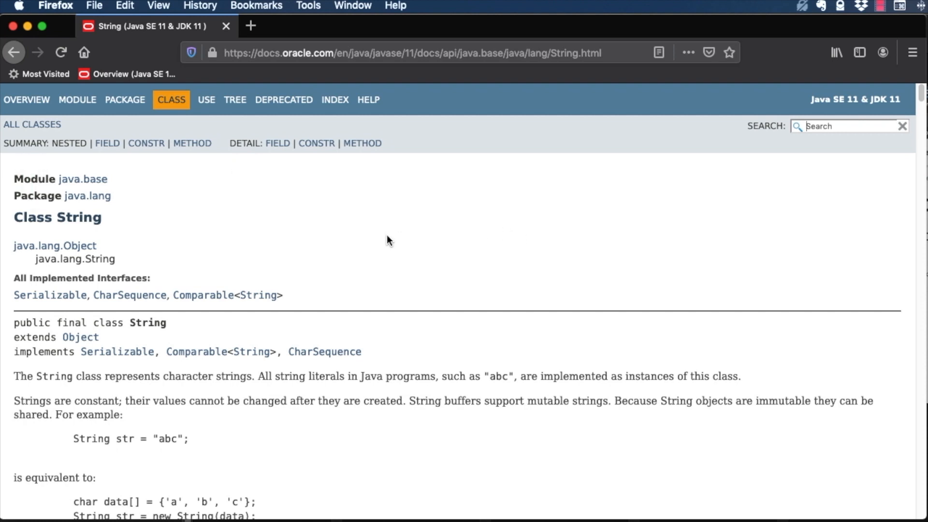
pyautogui.moveTo(171, 179)
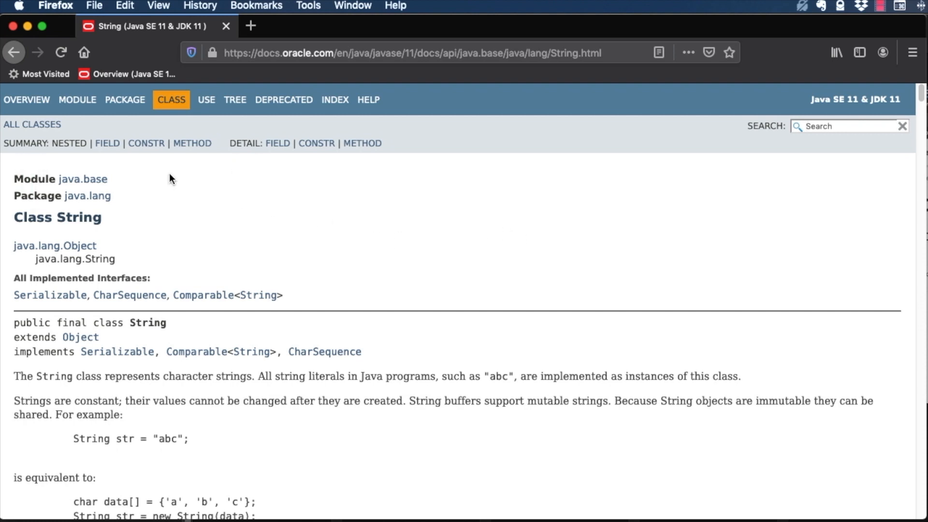
pyautogui.moveTo(150, 155)
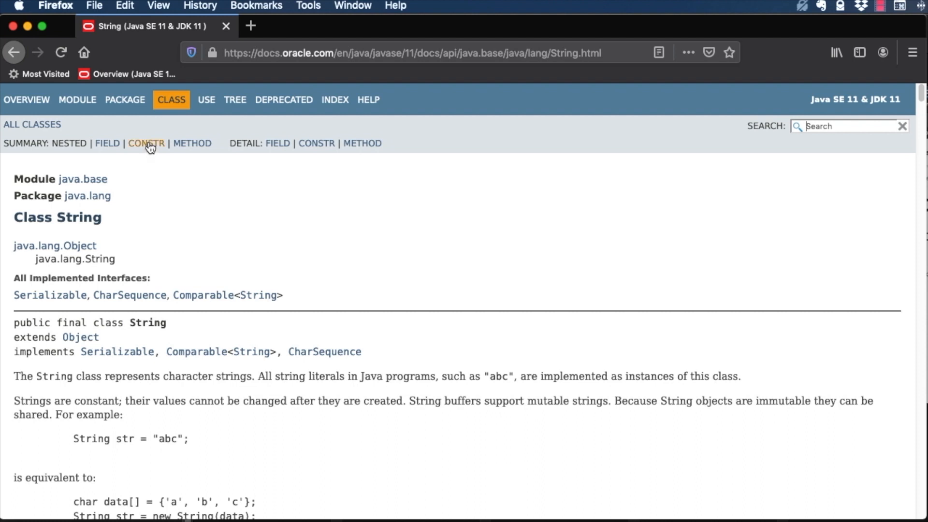
pyautogui.moveTo(146, 144)
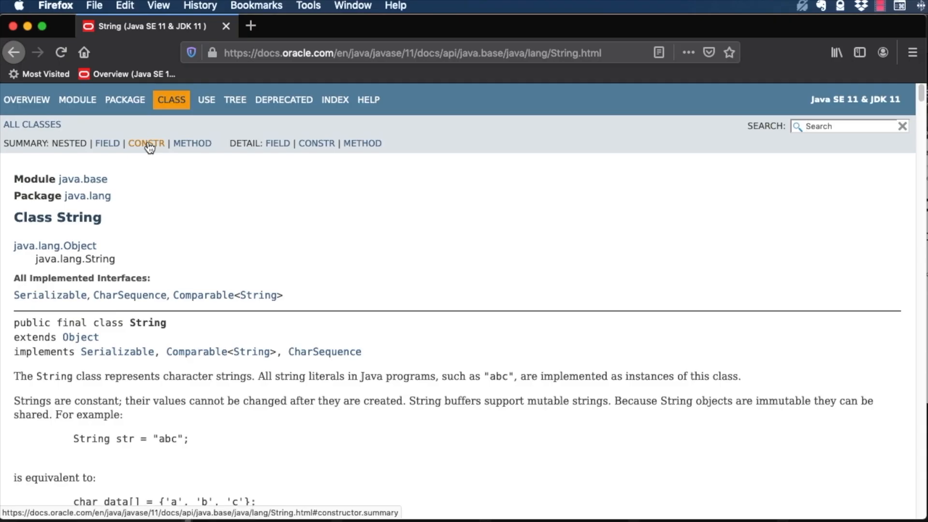
pyautogui.click(145, 143)
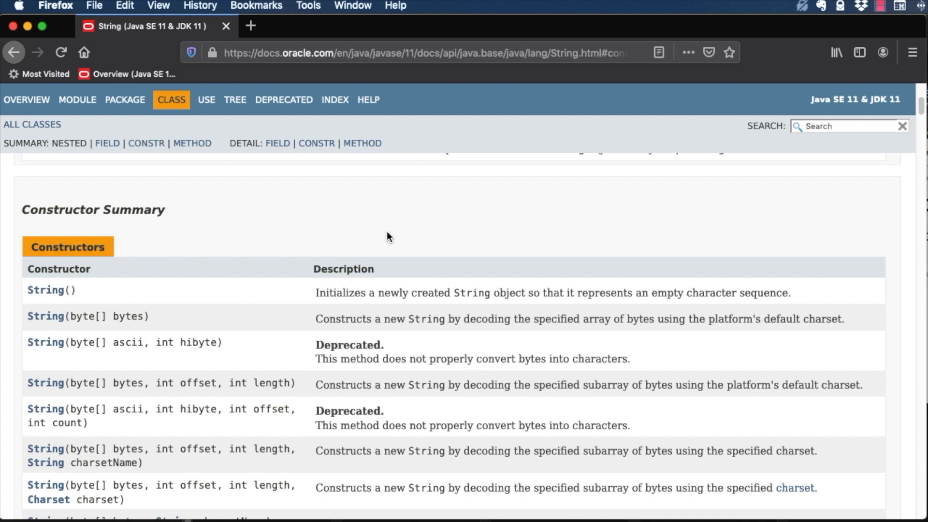
pyautogui.scroll(-3)
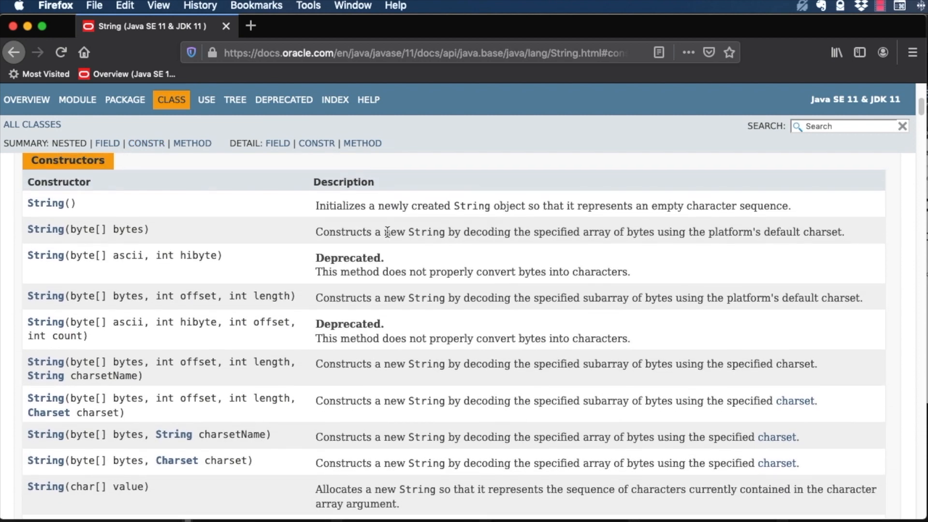
pyautogui.scroll(-3)
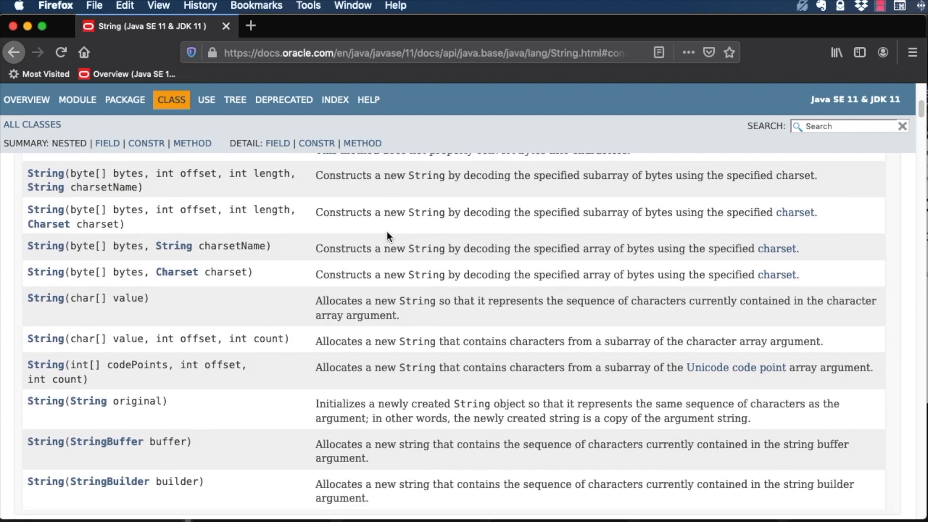
pyautogui.click(192, 143)
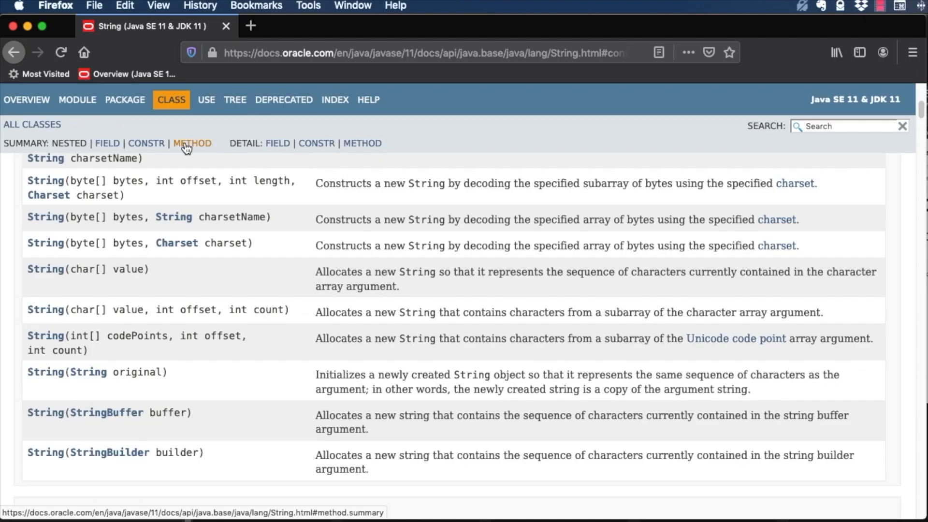
# - View String's method summary and charAt details, then return to the Overview
pyautogui.click(192, 143)
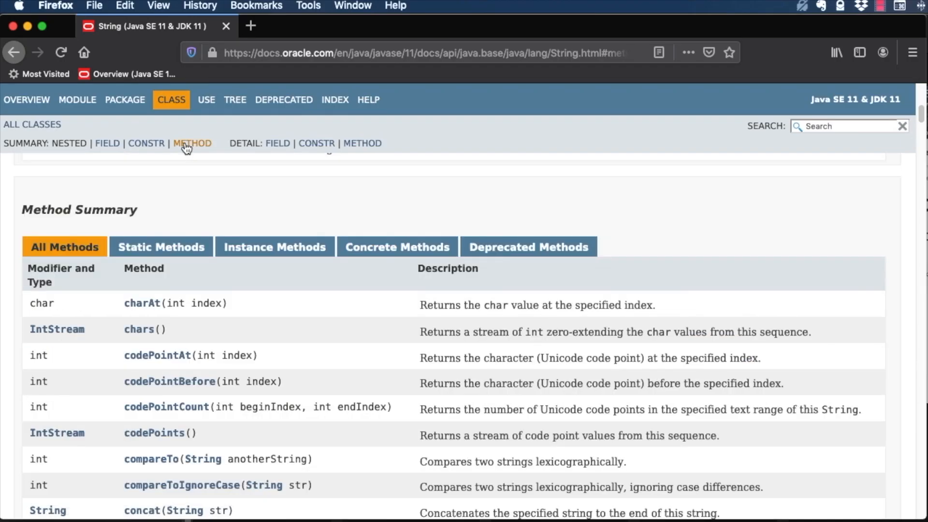
pyautogui.scroll(-3)
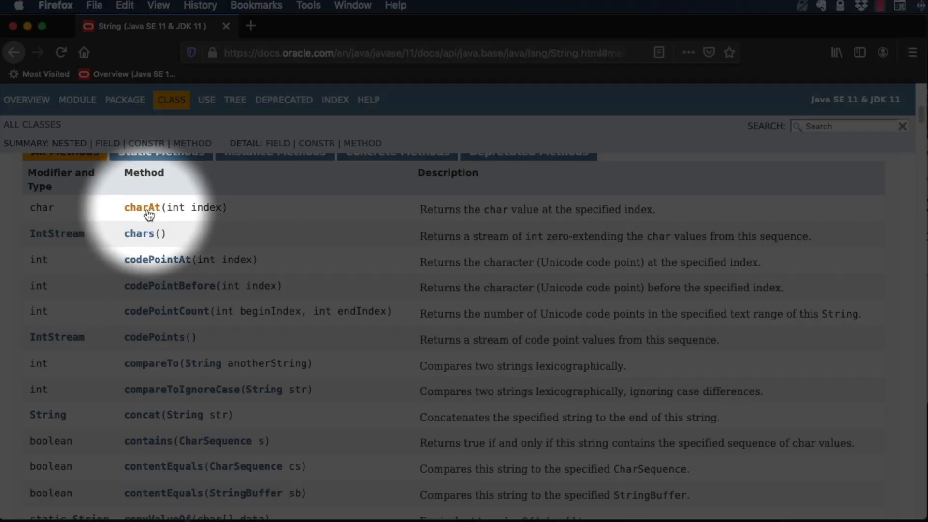
pyautogui.click(141, 207)
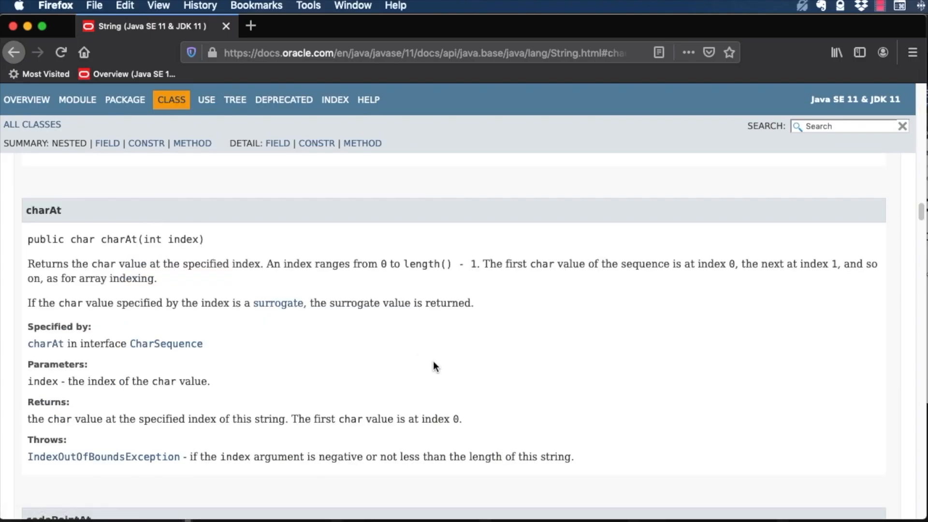
pyautogui.scroll(-3)
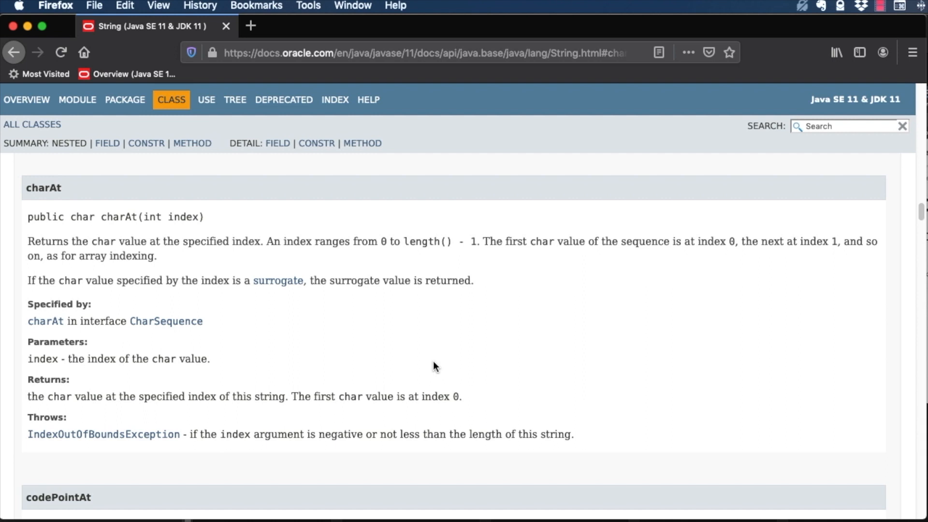
pyautogui.moveTo(549, 330)
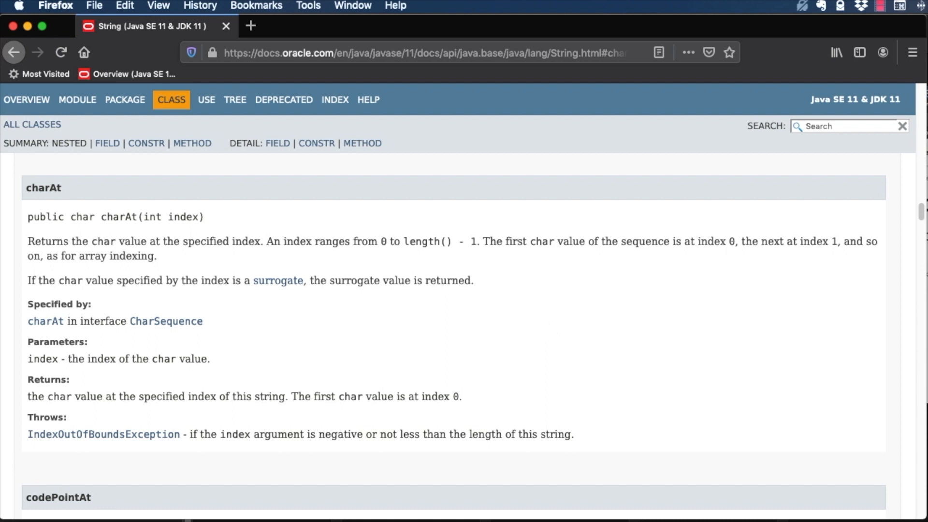
pyautogui.moveTo(145, 143)
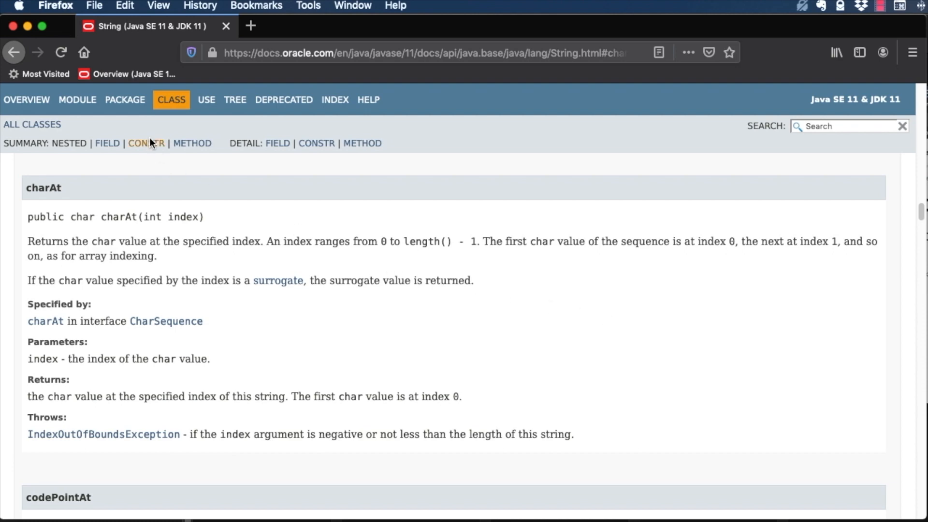
pyautogui.click(27, 100)
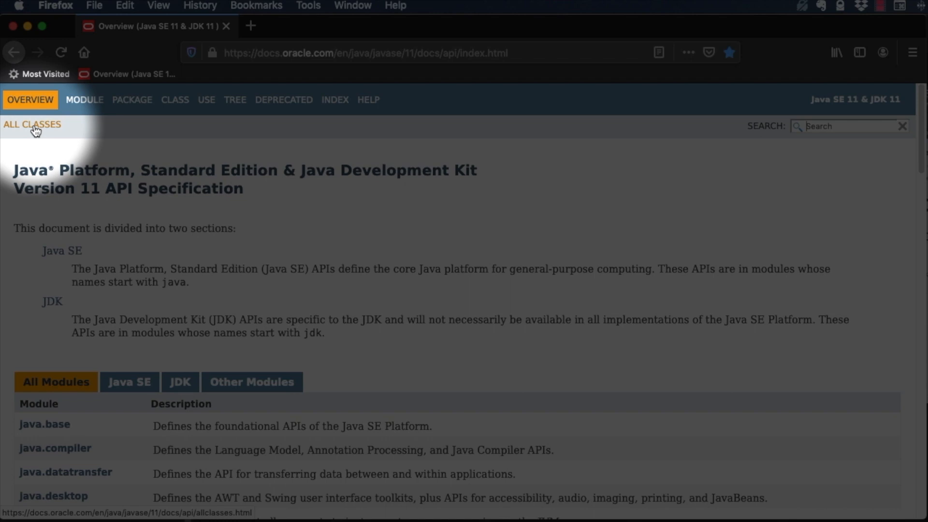
# - Search the All Classes list for 'String' and open the String class
pyautogui.click(32, 124)
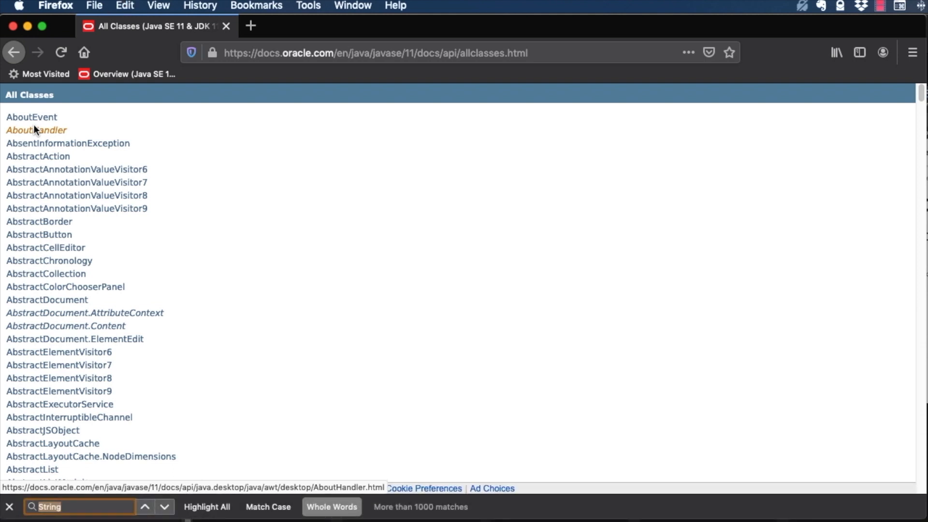
pyautogui.press('Backspace')
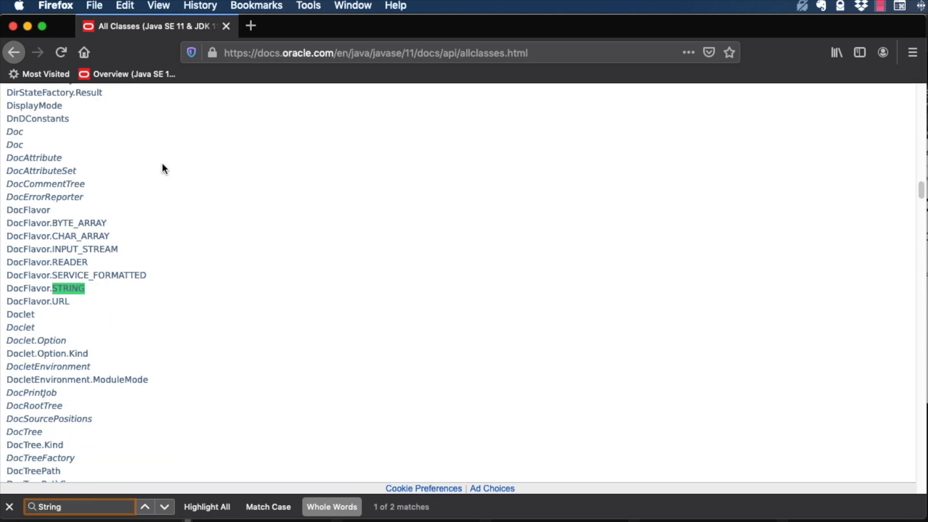
pyautogui.click(164, 507)
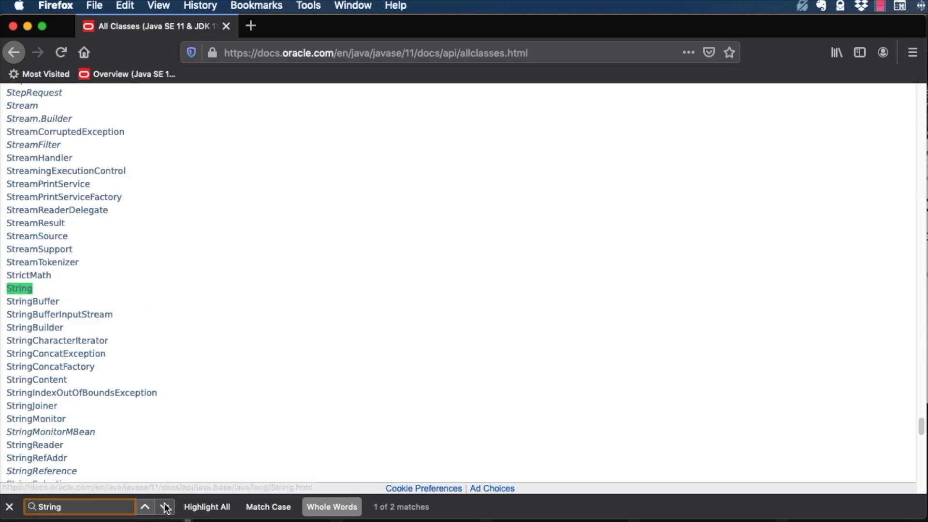
pyautogui.click(165, 506)
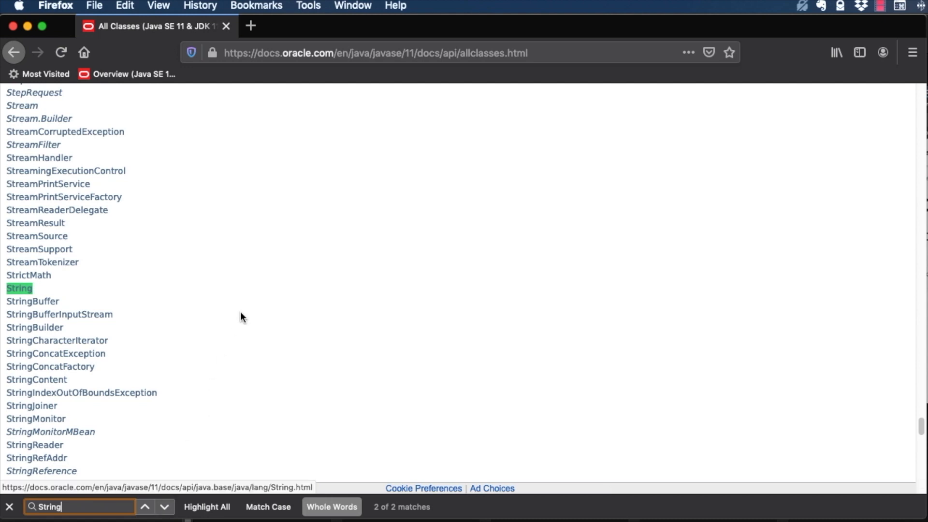
pyautogui.click(18, 288)
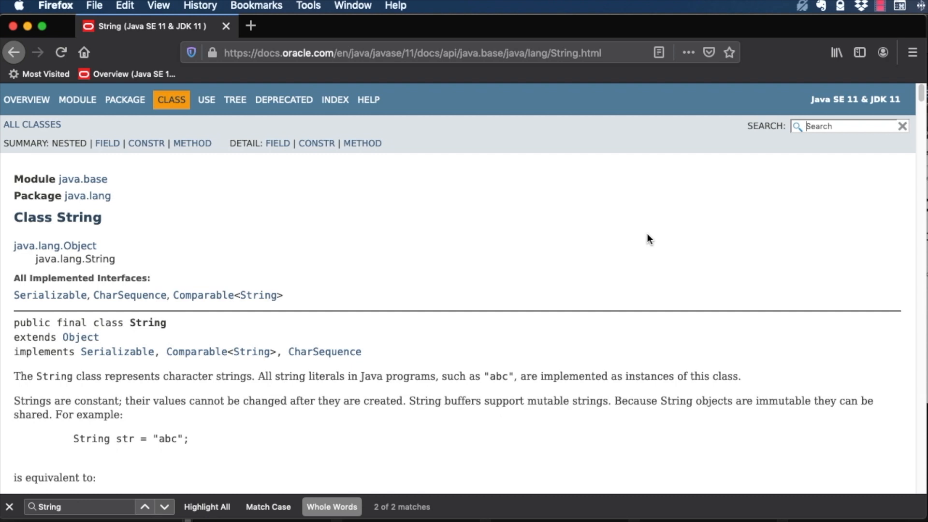
pyautogui.moveTo(485, 230)
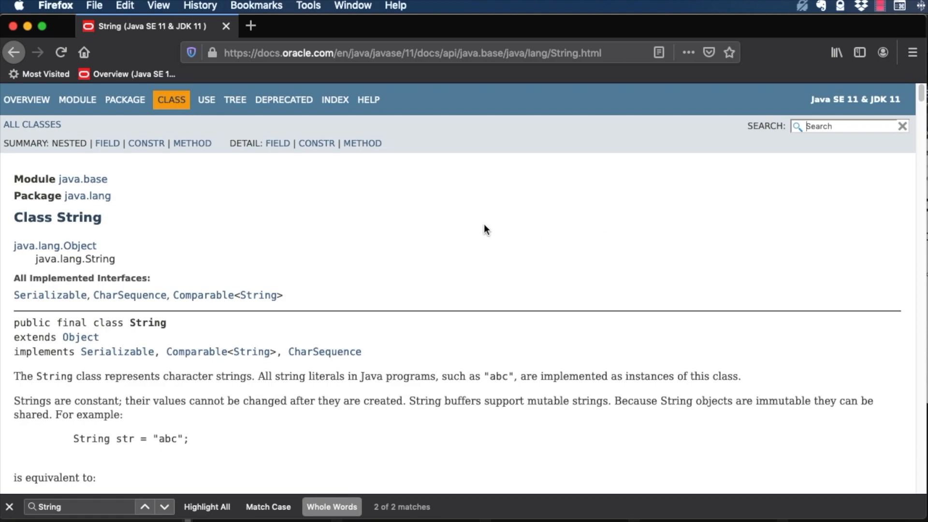
pyautogui.moveTo(206, 100)
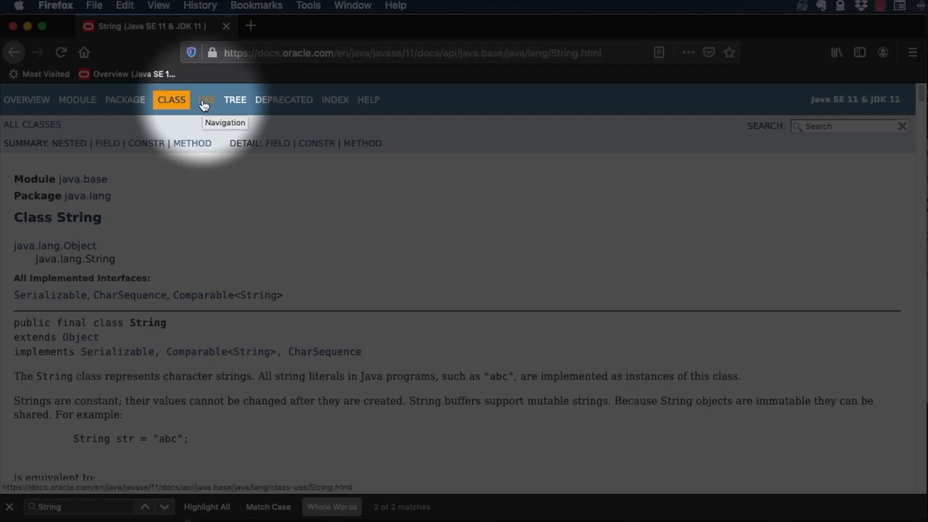
# - Open String's Use page and scroll through the packages that use String
pyautogui.click(203, 100)
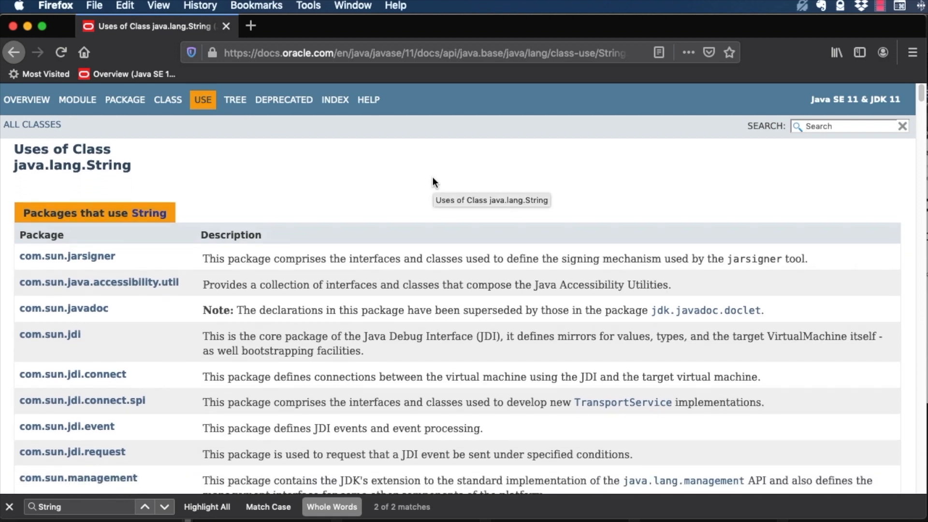
pyautogui.scroll(-3)
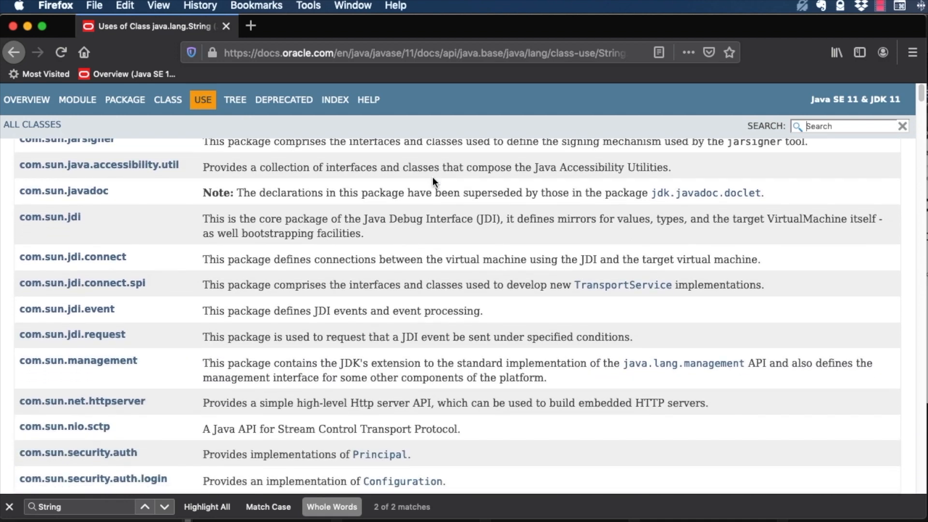
pyautogui.scroll(-3)
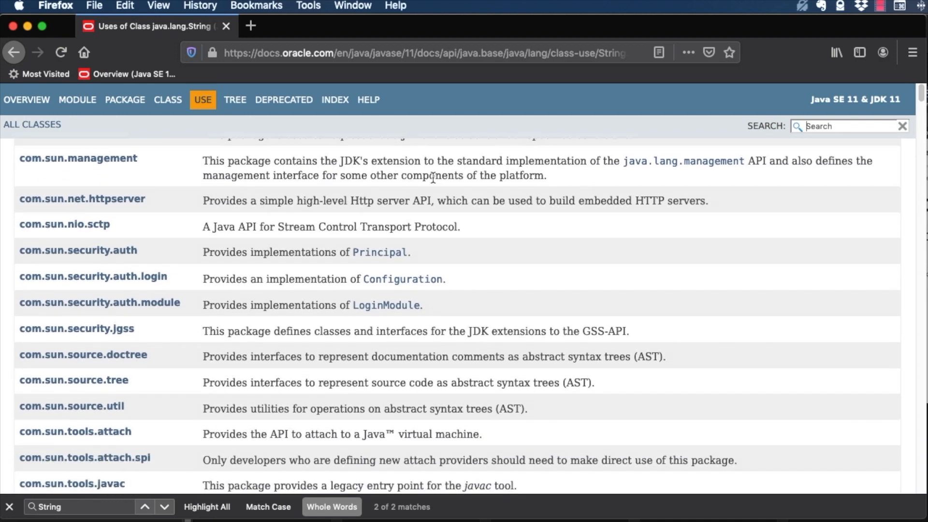
pyautogui.scroll(-3)
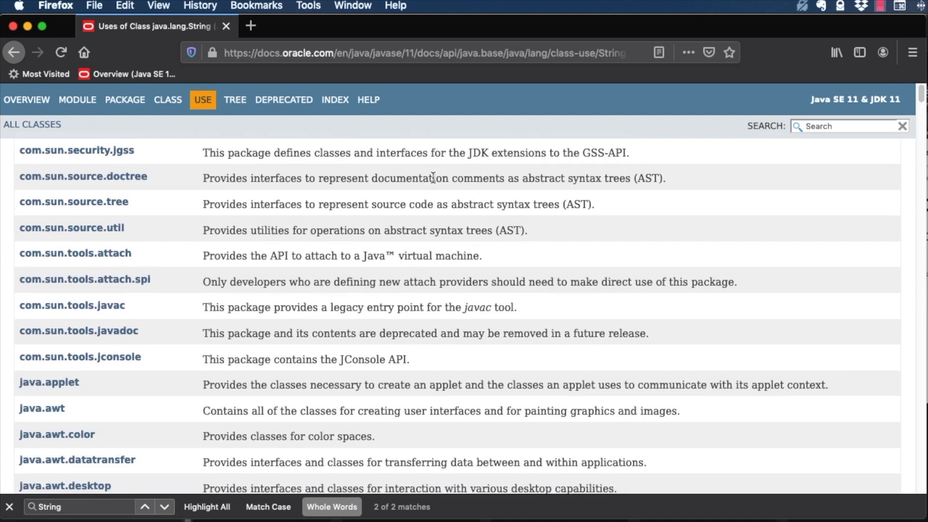
pyautogui.scroll(-3)
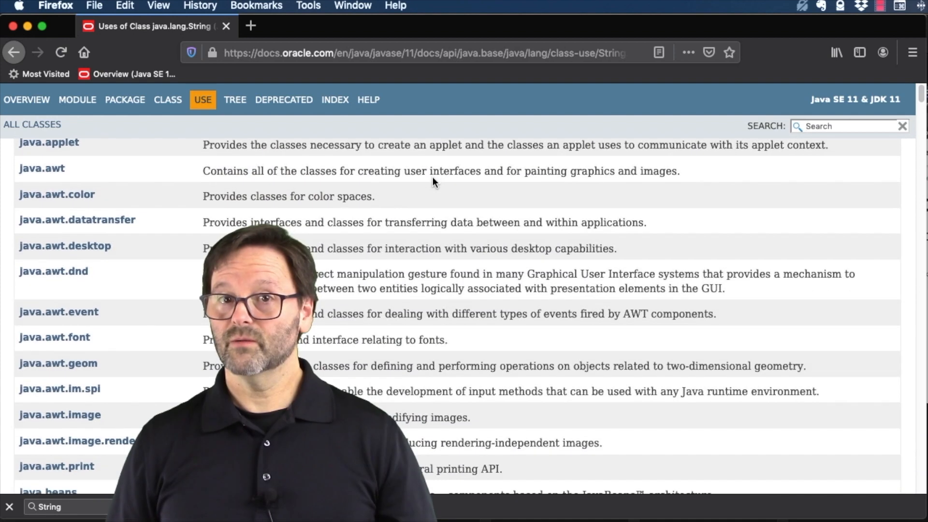
pyautogui.click(134, 74)
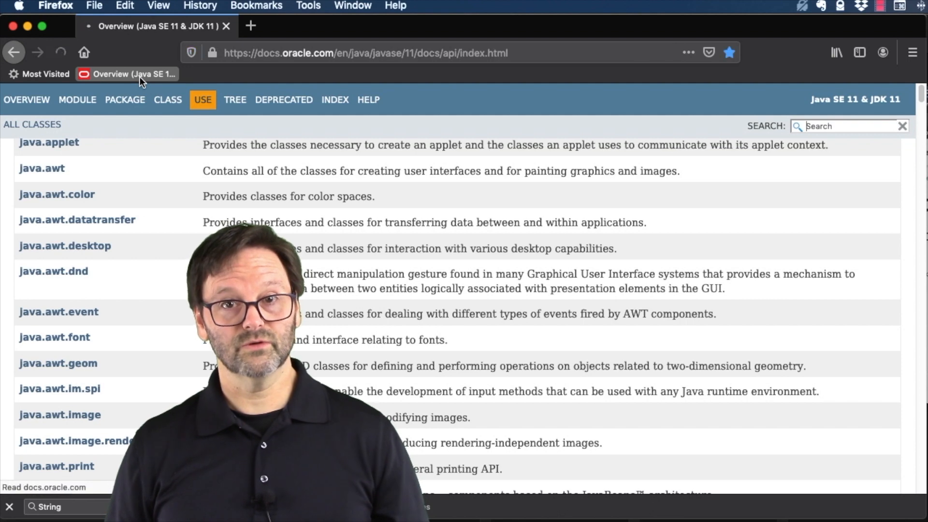
# - Return to the Java SE 11 API overview and scroll through the All Modules table
pyautogui.click(26, 100)
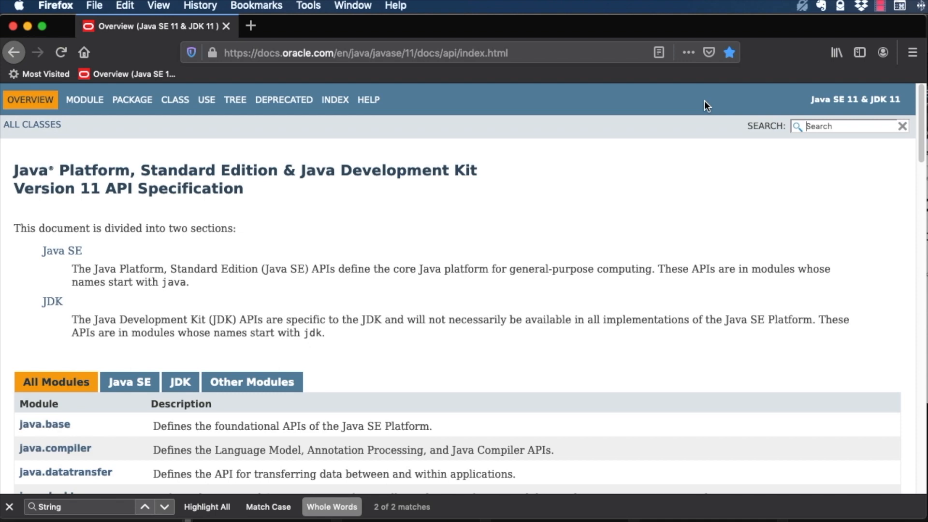
pyautogui.scroll(-3)
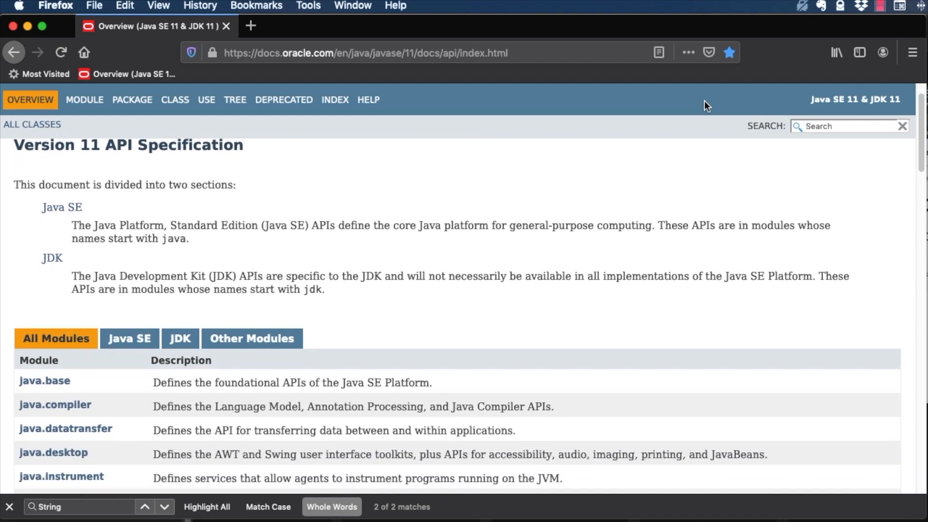
pyautogui.moveTo(594, 148)
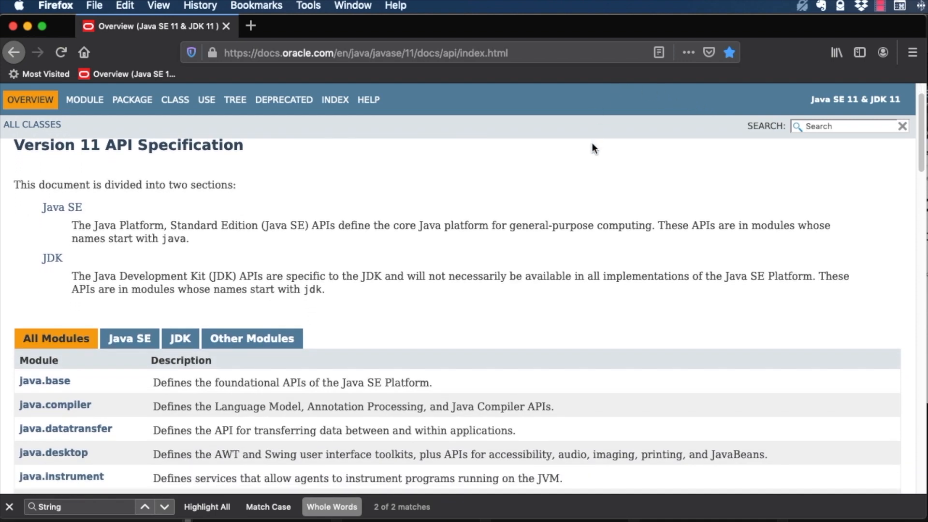
pyautogui.moveTo(116, 125)
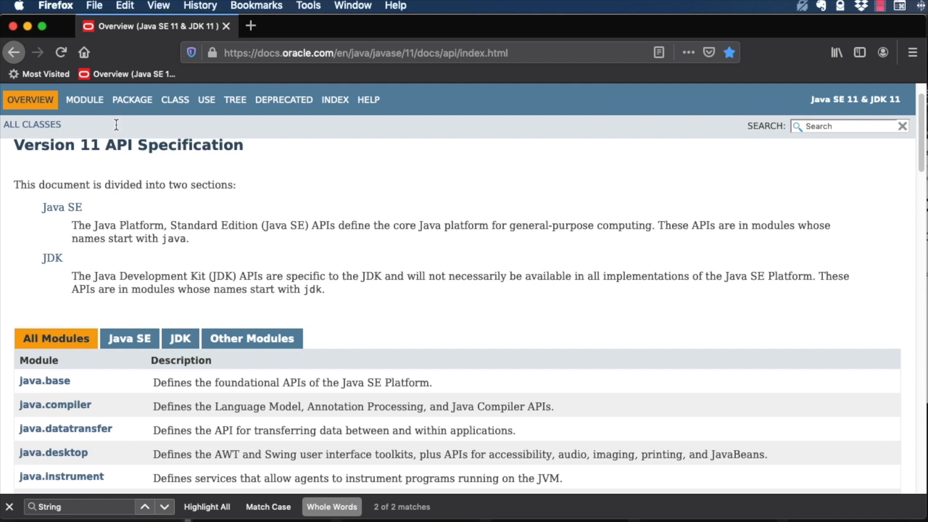
pyautogui.scroll(3)
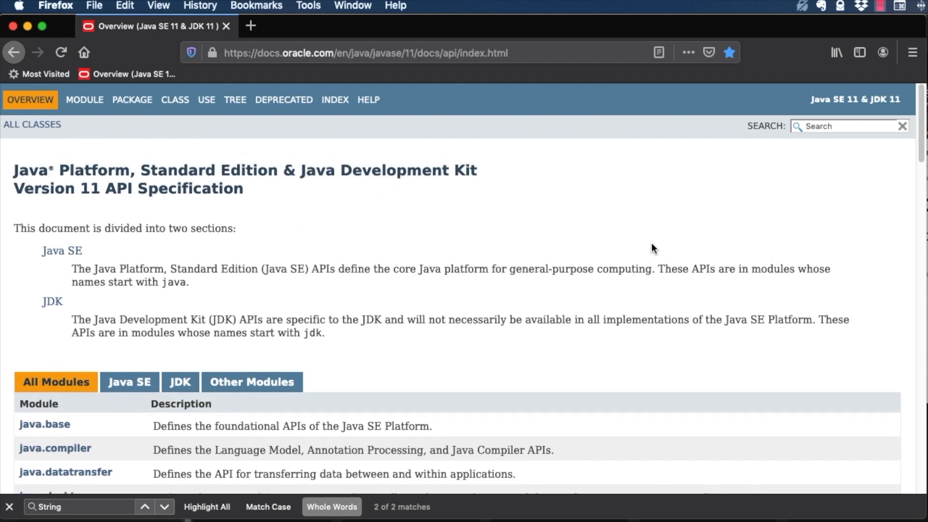